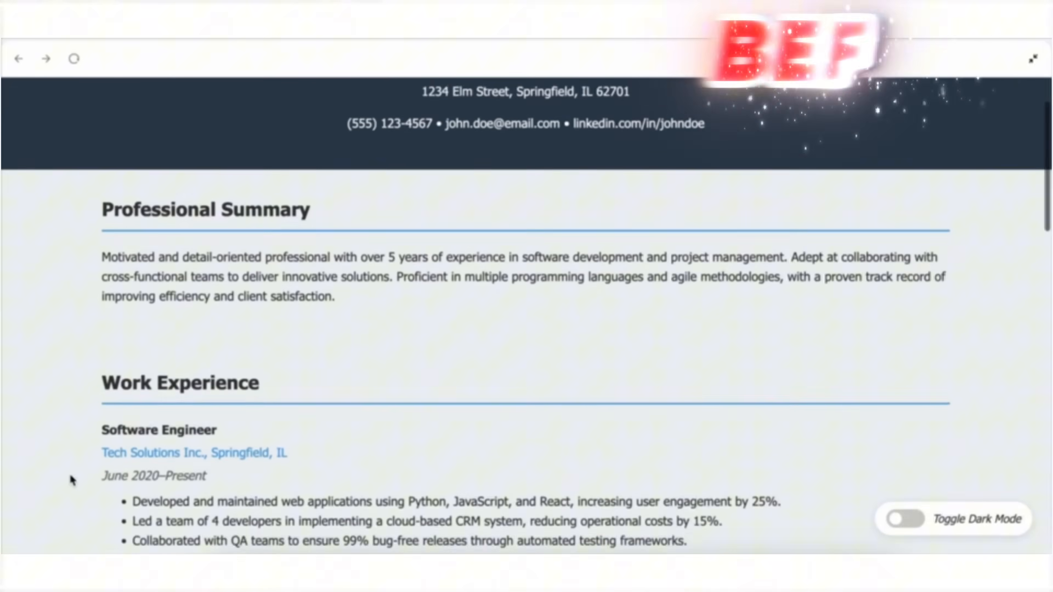
- Write a prompt asking for a personalized portfolio website built from the attached resume below
scroll("down", 3)
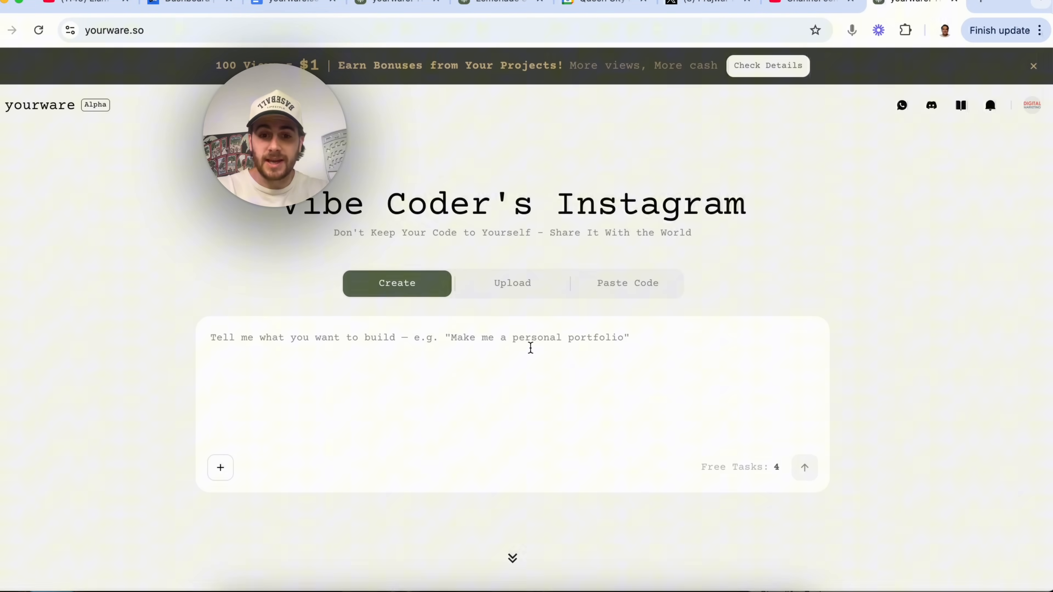
type("i want to make a persona")
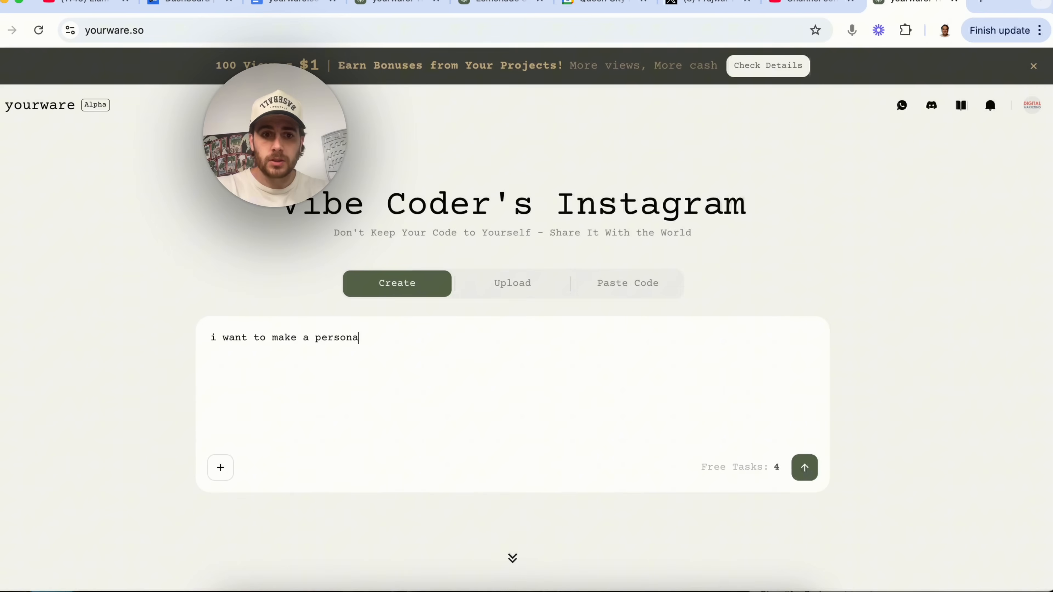
type("lized portfolio page based o")
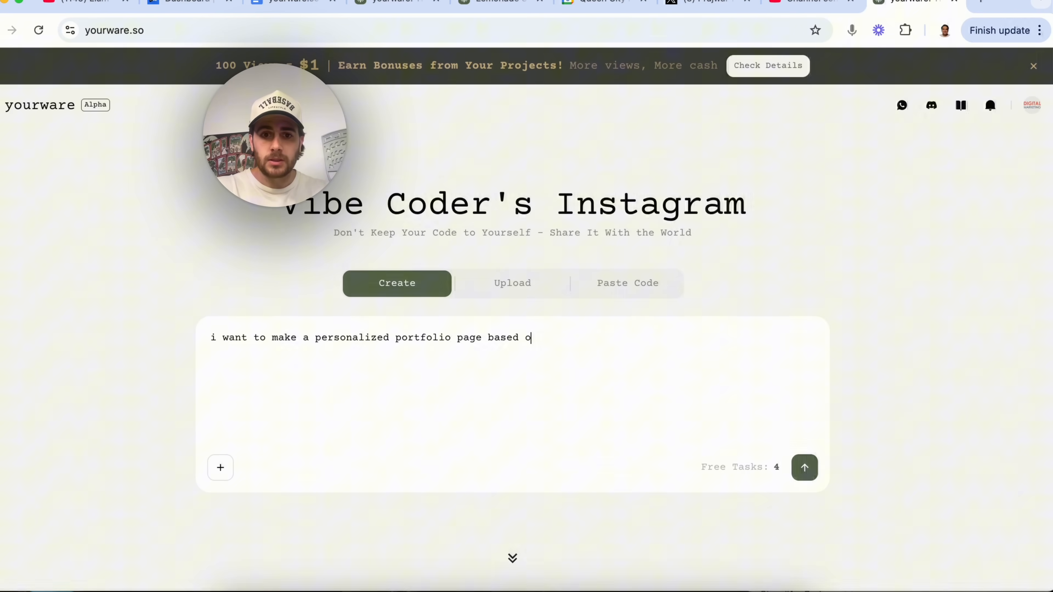
type("n my resume. I've a")
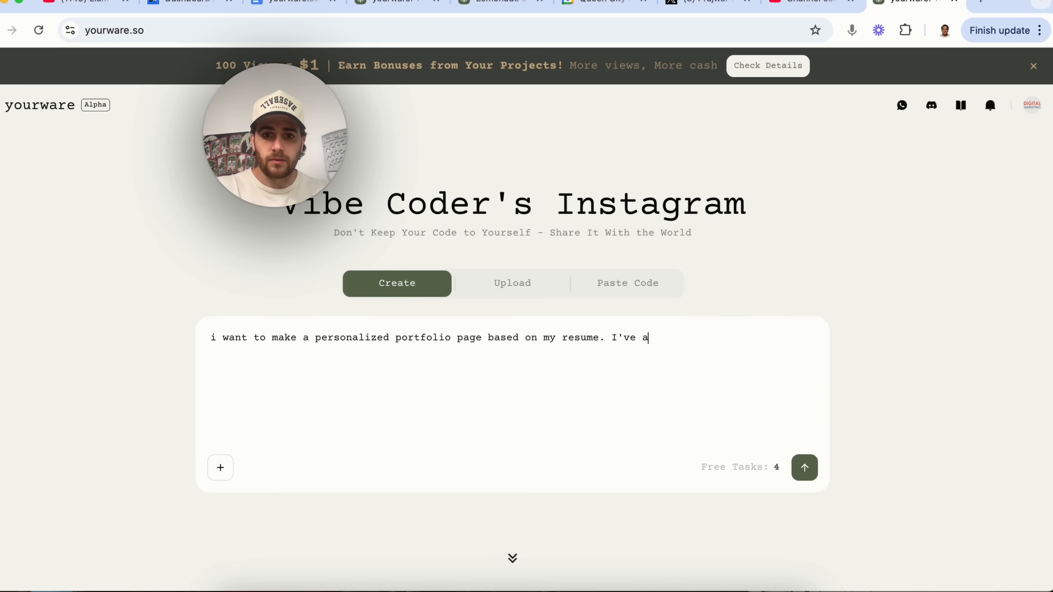
type("ttached my resume be")
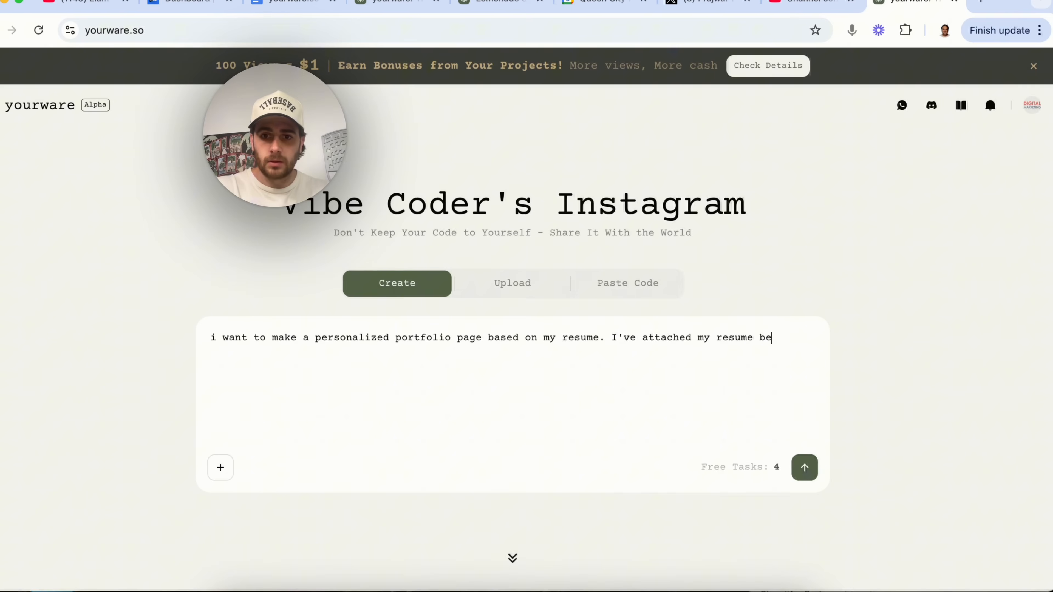
type("low - please build the website")
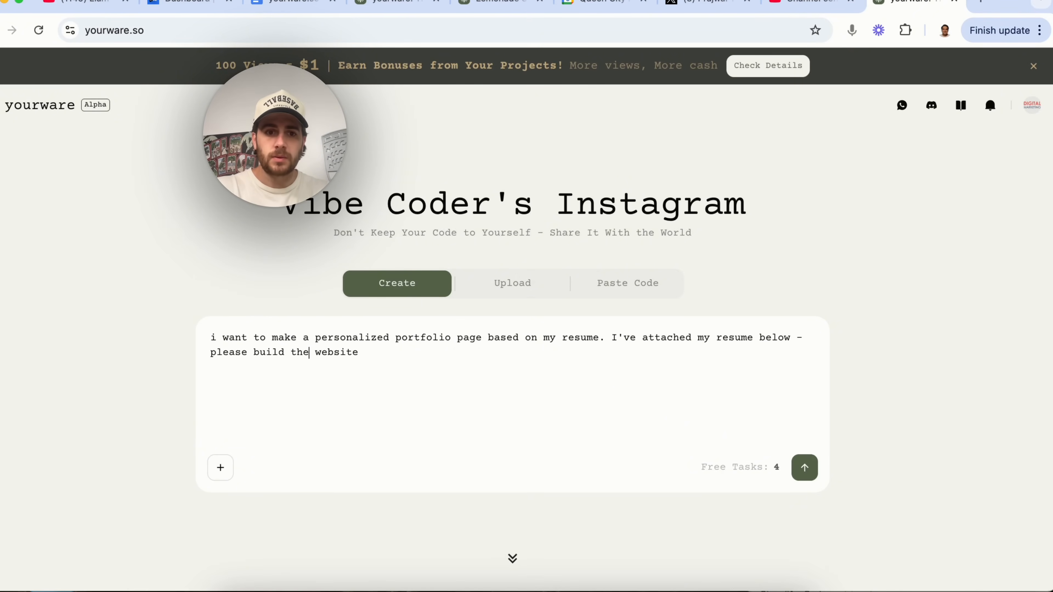
- Attach resume.pdf to the request and send it to start building the portfolio site
left_click(221, 467)
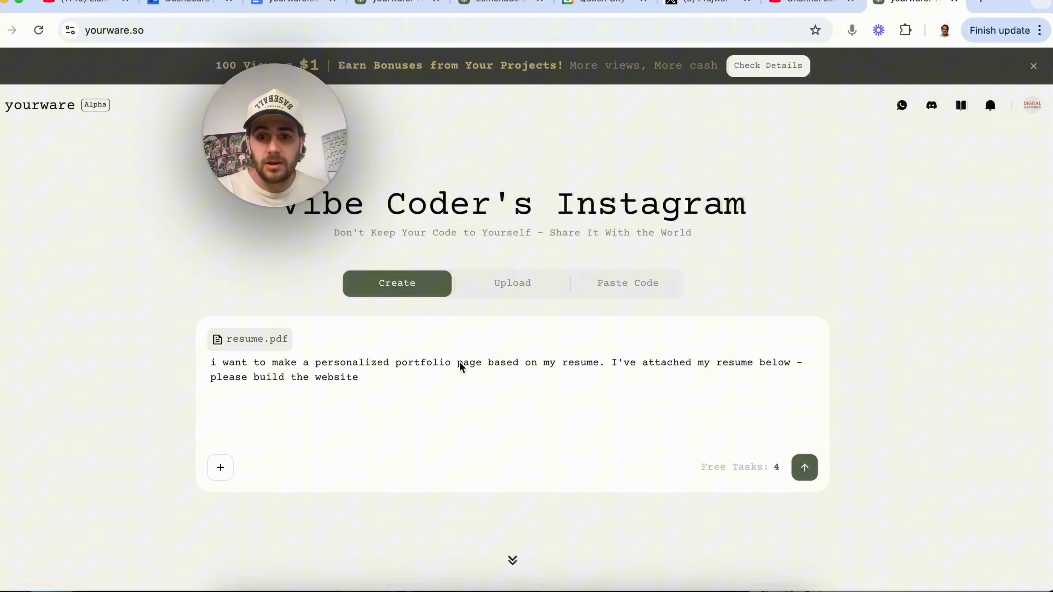
left_click(804, 468)
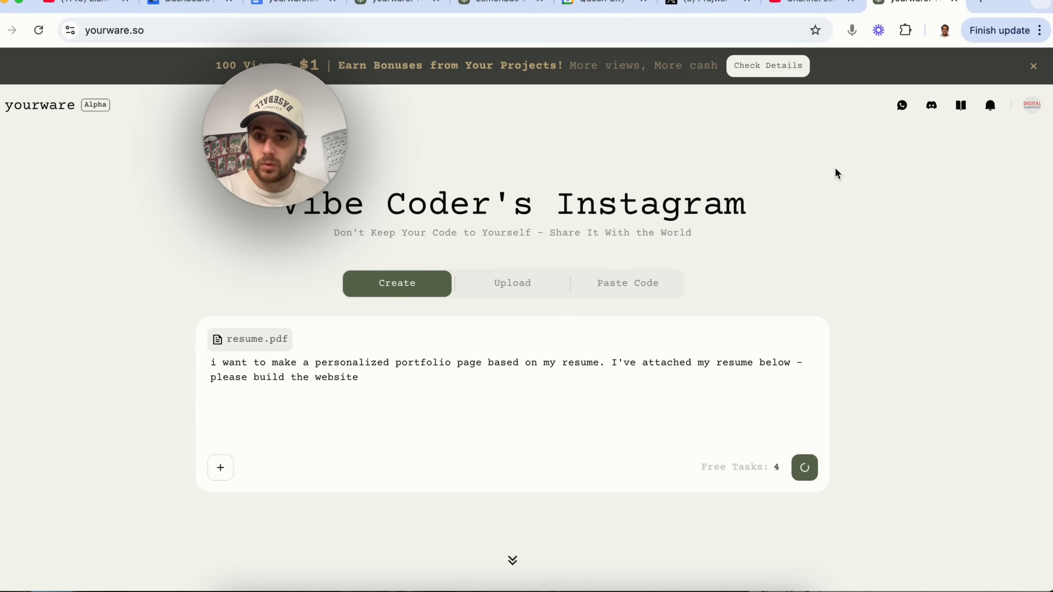
left_click(804, 469)
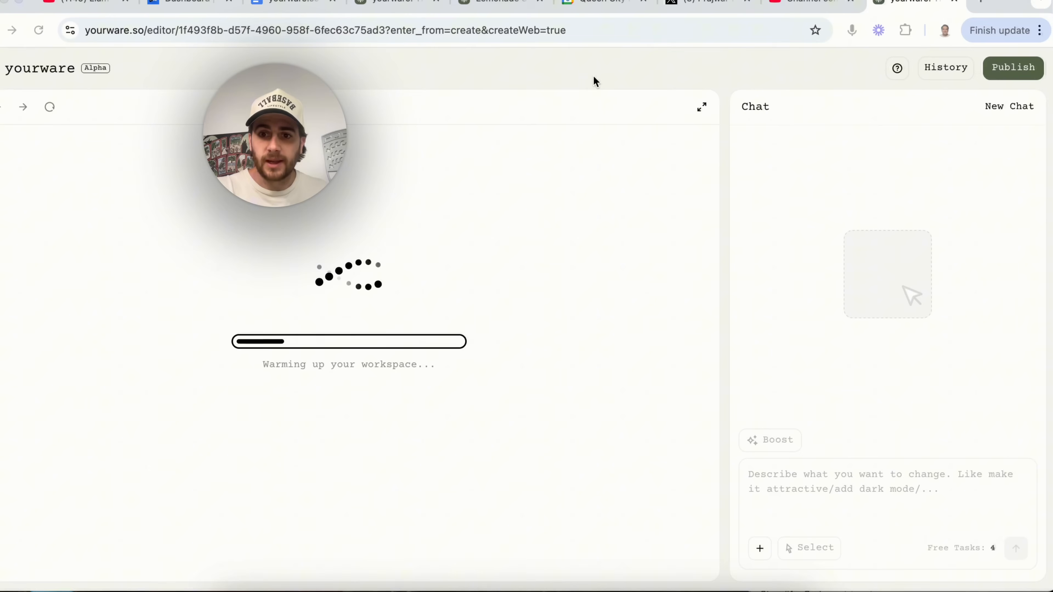
mouse_move(861, 205)
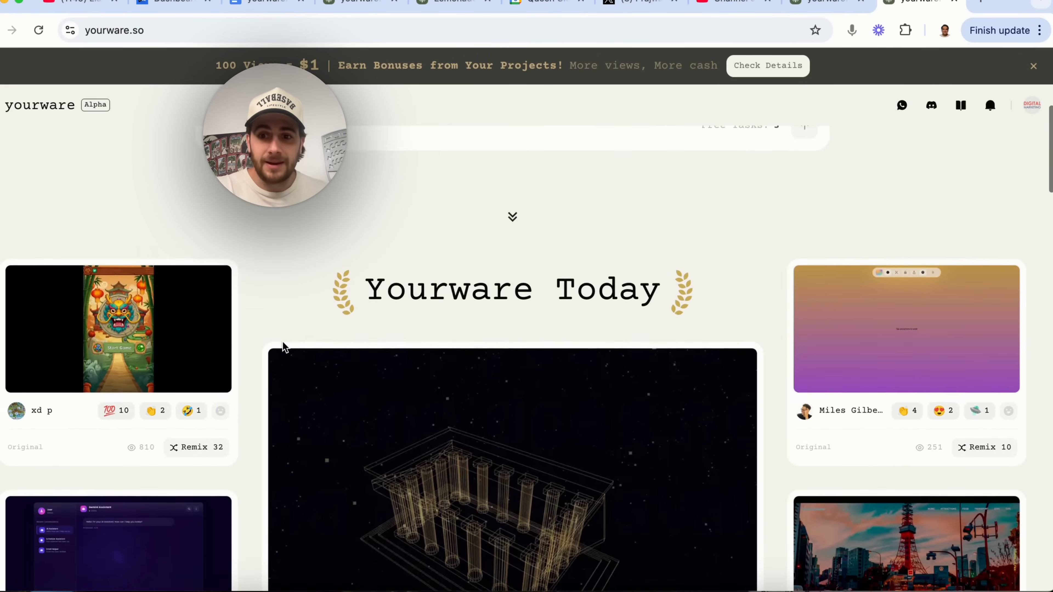
- Scroll down the home page through the Yourware Today gallery to the CodeCamp section
scroll("down", 3)
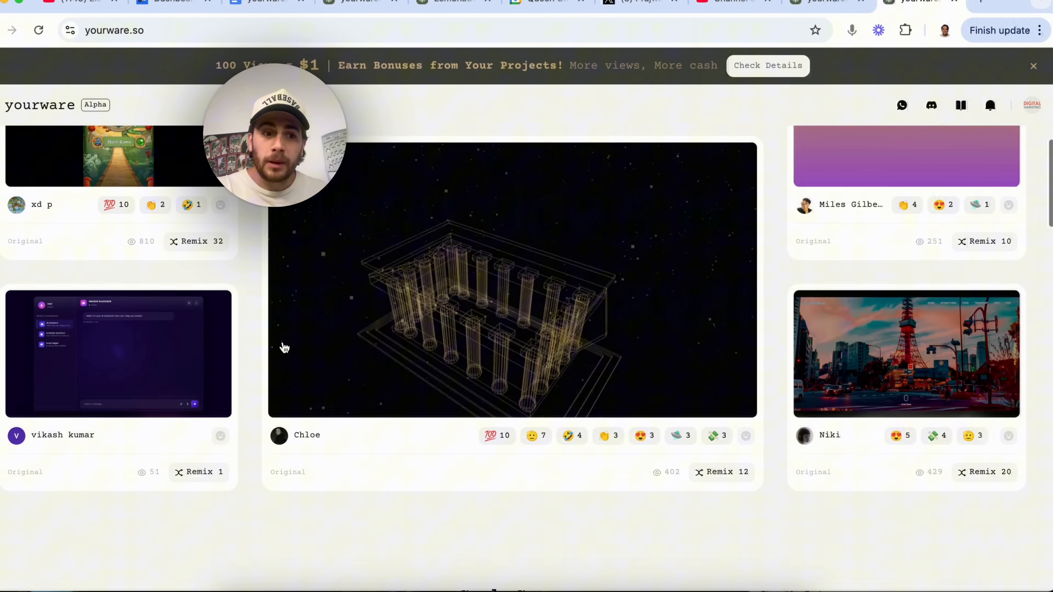
scroll("down", 3)
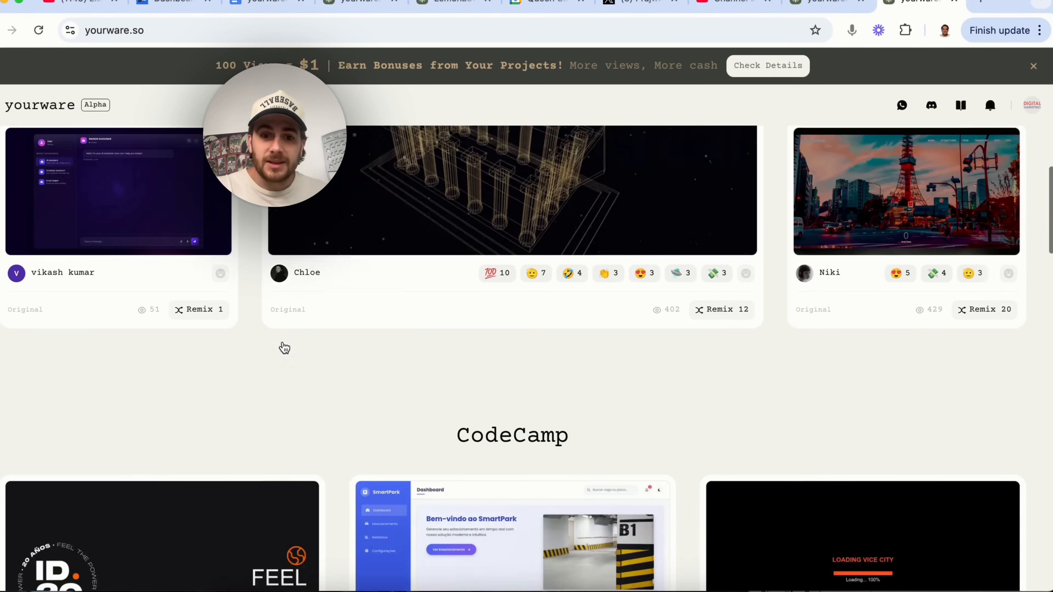
scroll("down", 3)
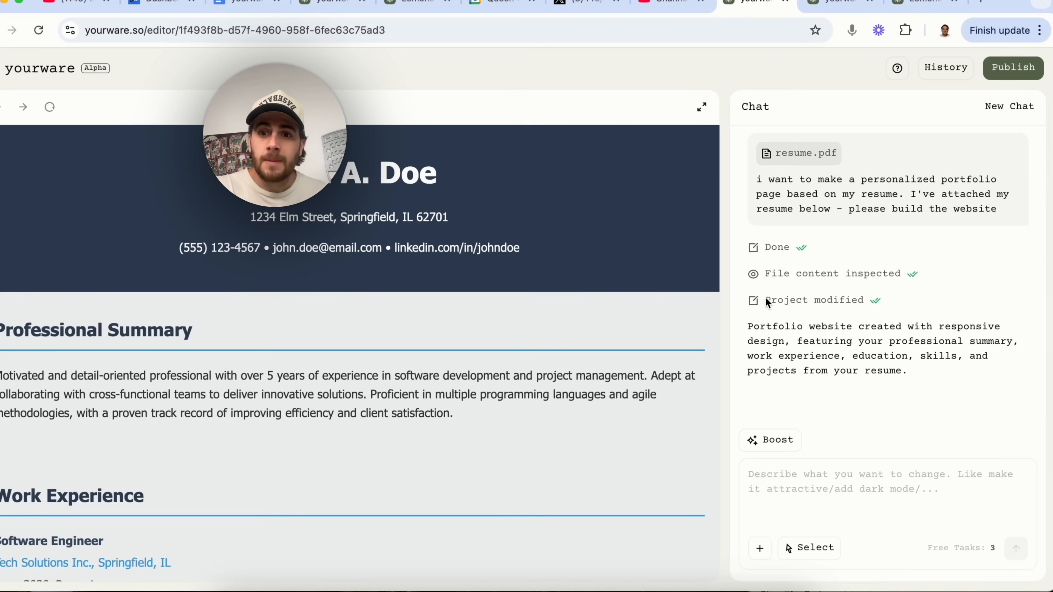
mouse_move(645, 273)
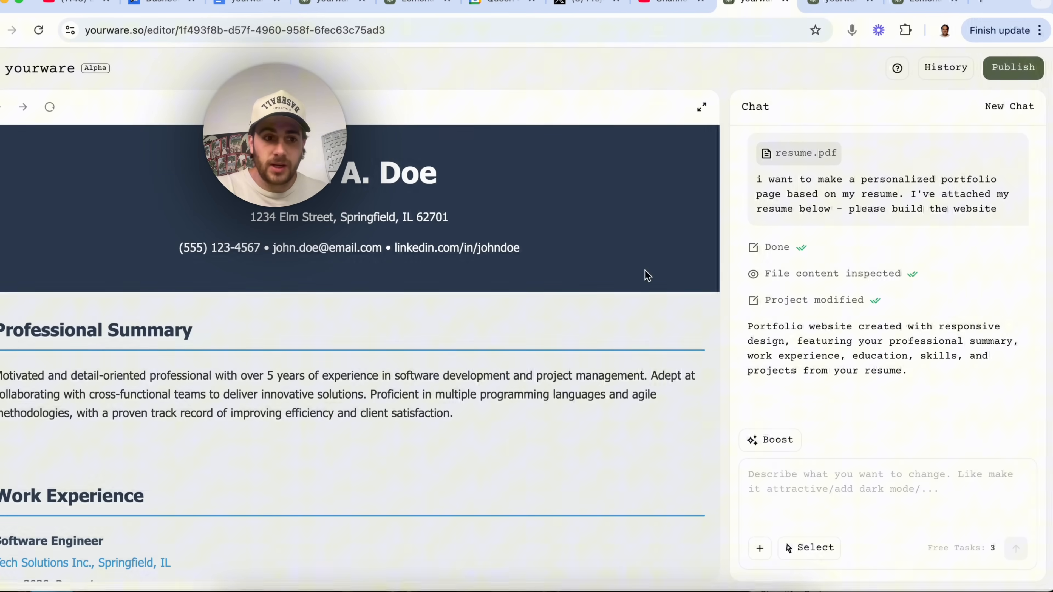
- Scroll the preview pane through the portfolio's summary, experience, education and skills sections
scroll("down", 3)
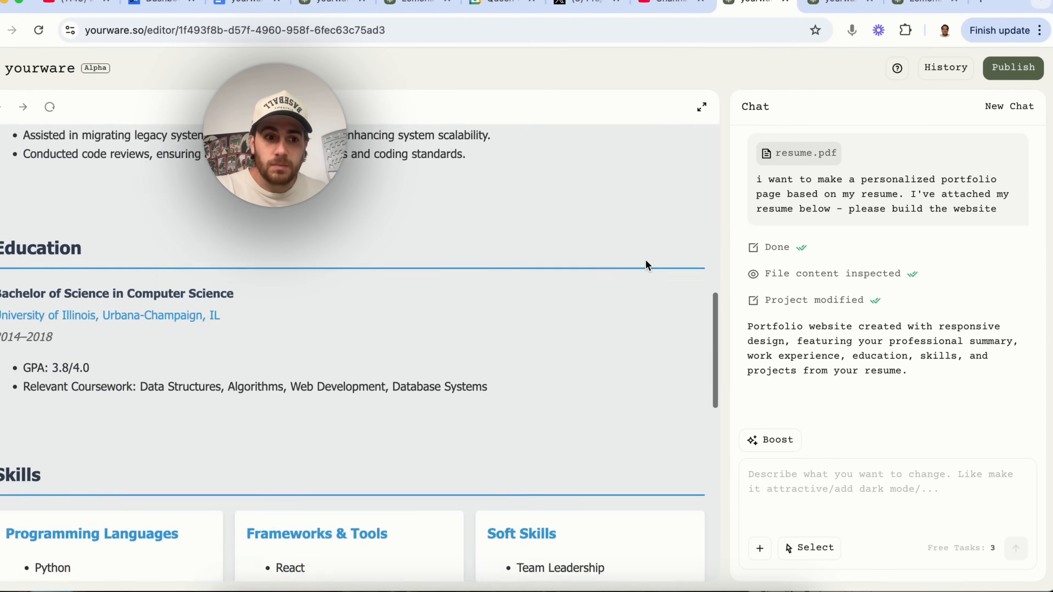
scroll("up", 3)
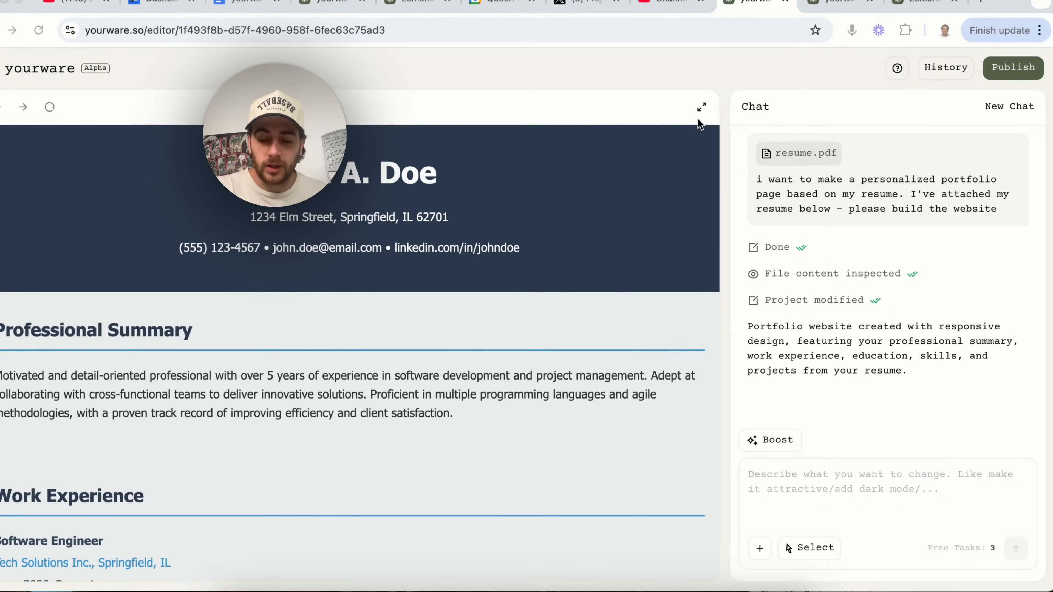
scroll("down", 3)
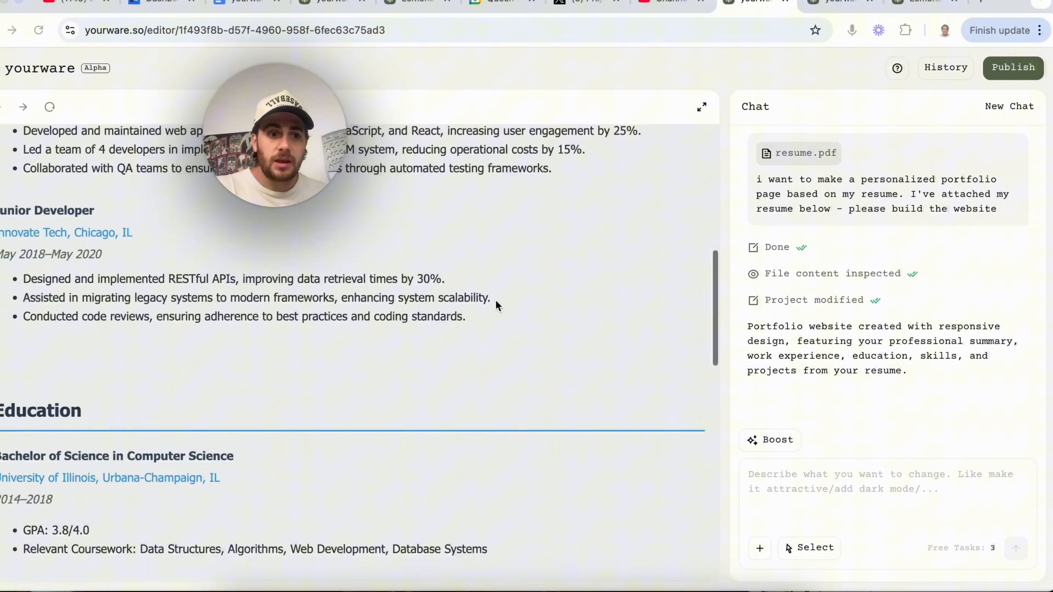
scroll("down", 3)
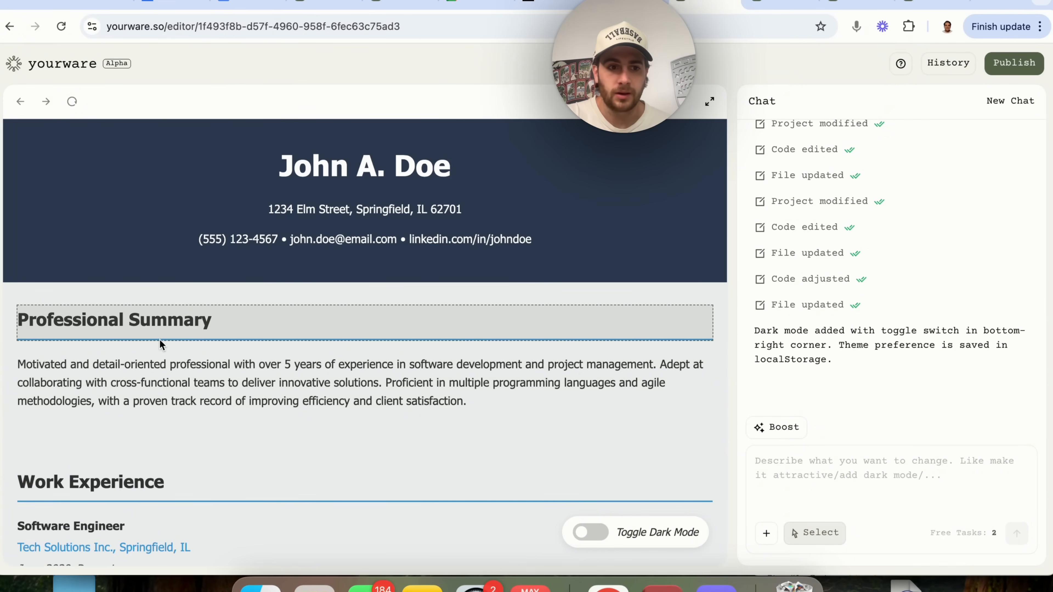
left_click(106, 320)
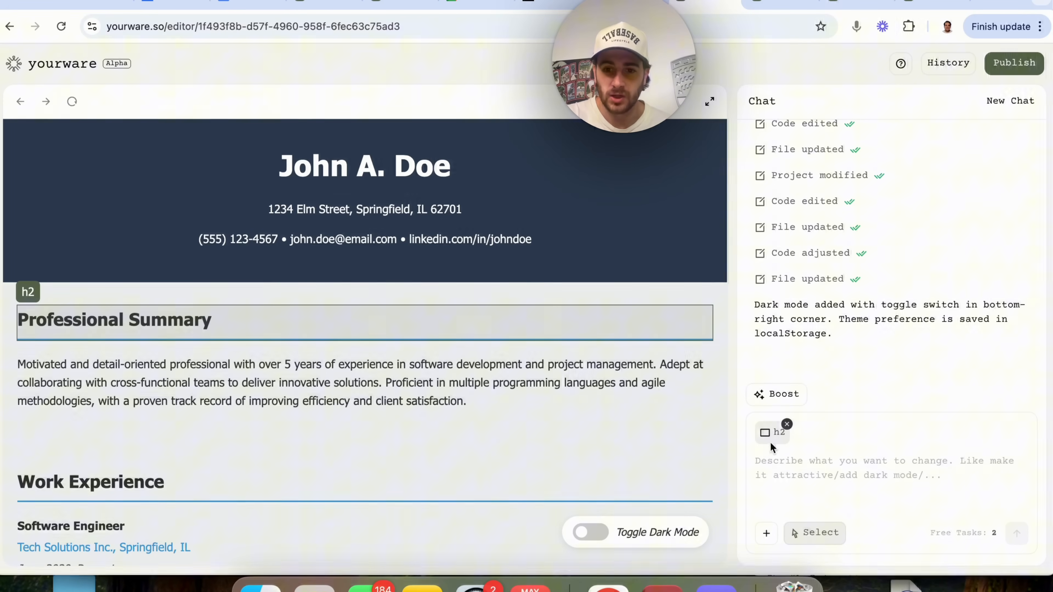
left_click(787, 423)
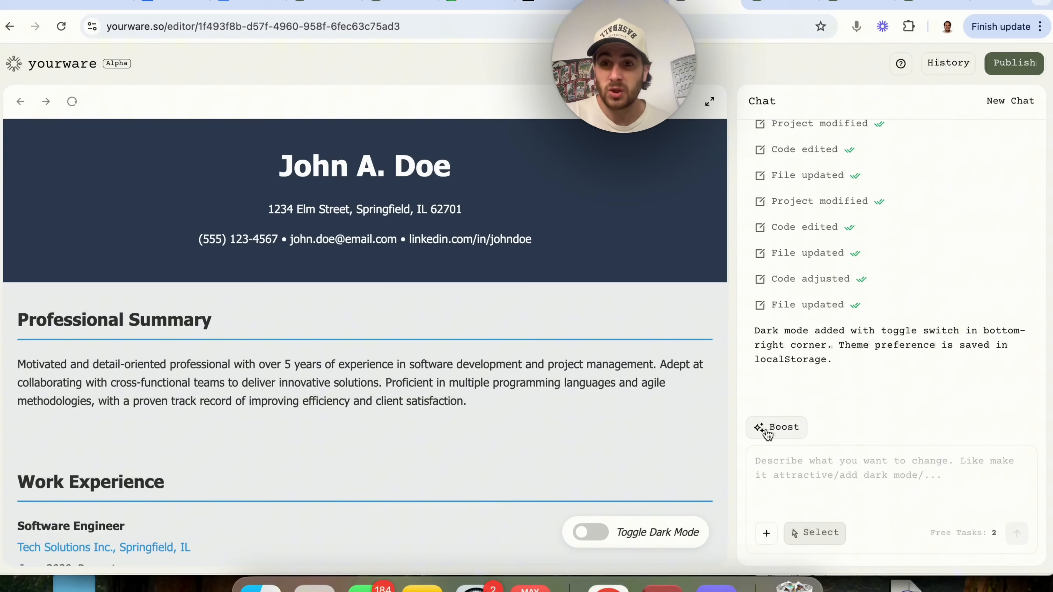
left_click(776, 428)
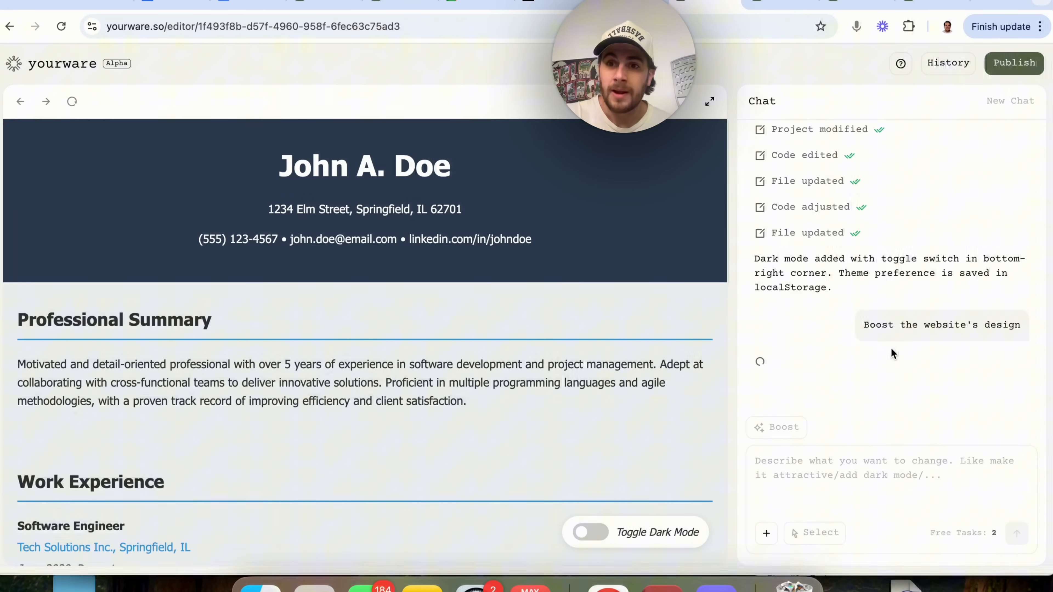
mouse_move(844, 328)
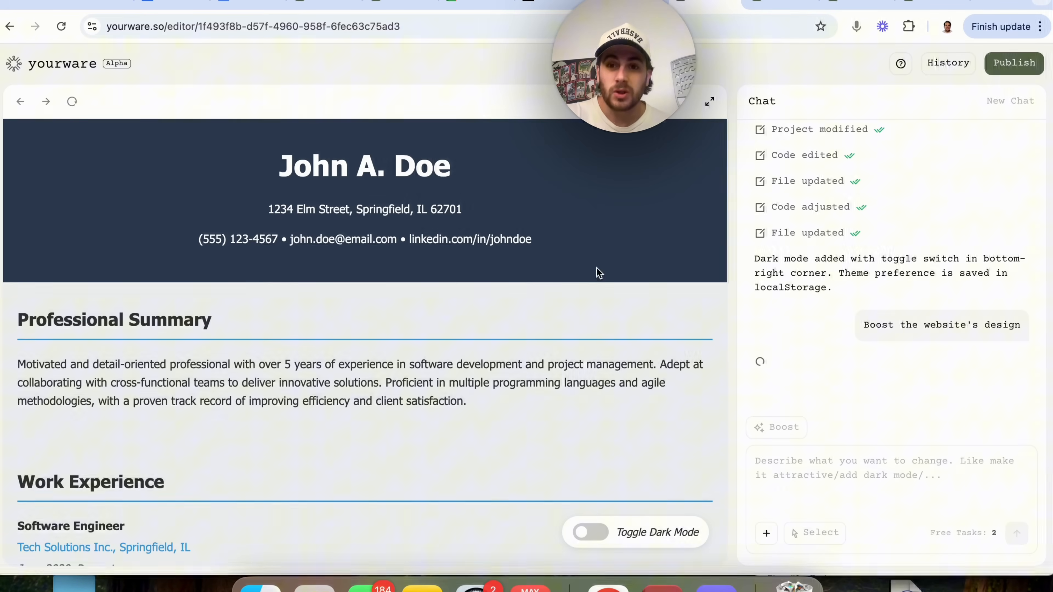
mouse_move(692, 267)
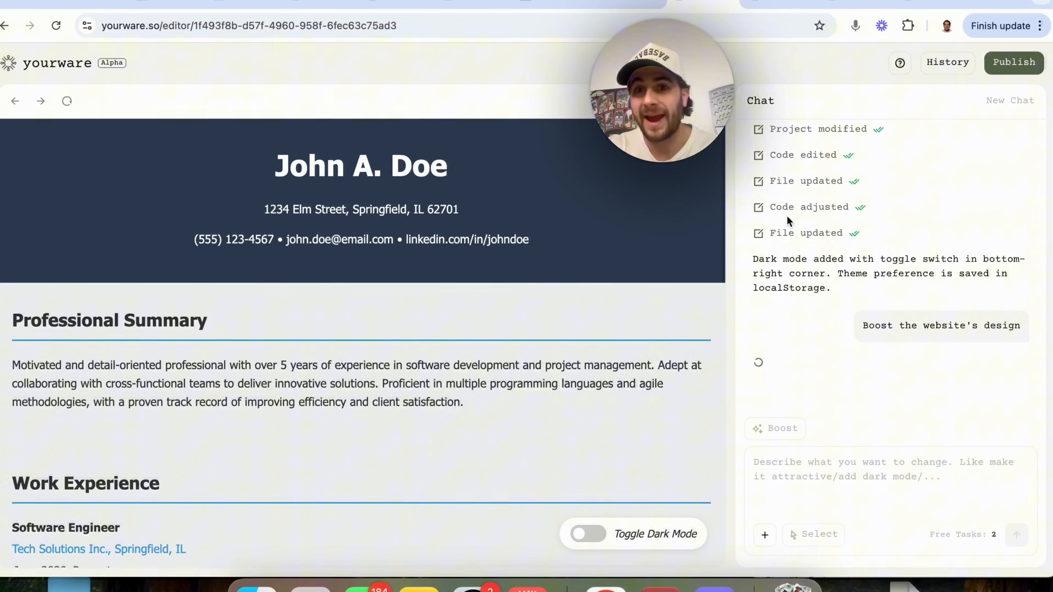
mouse_move(666, 278)
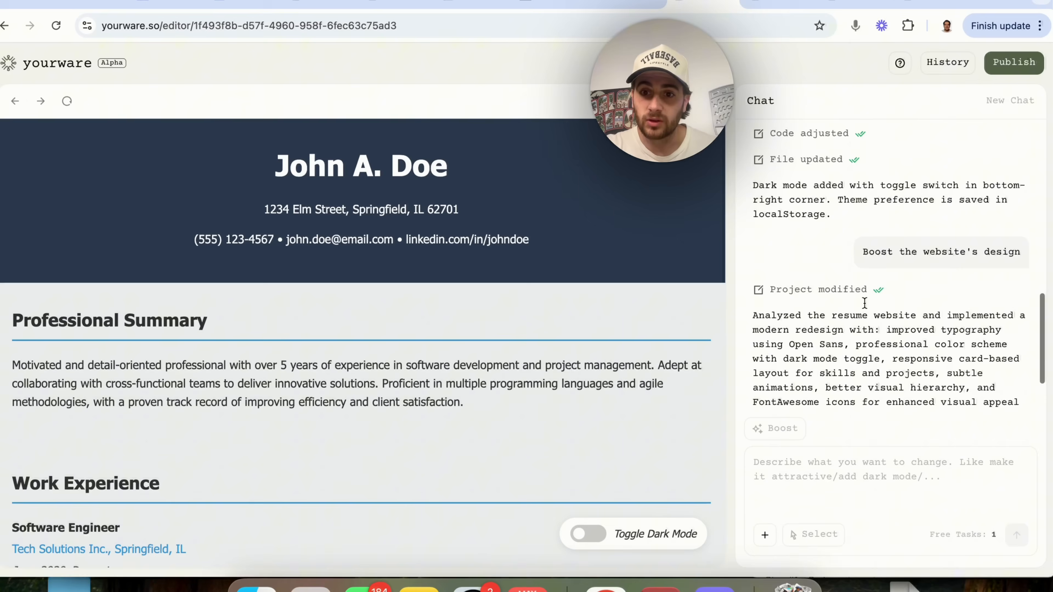
- Scroll the chat while the modern redesign with new typography and card sections completes
scroll("down", 3)
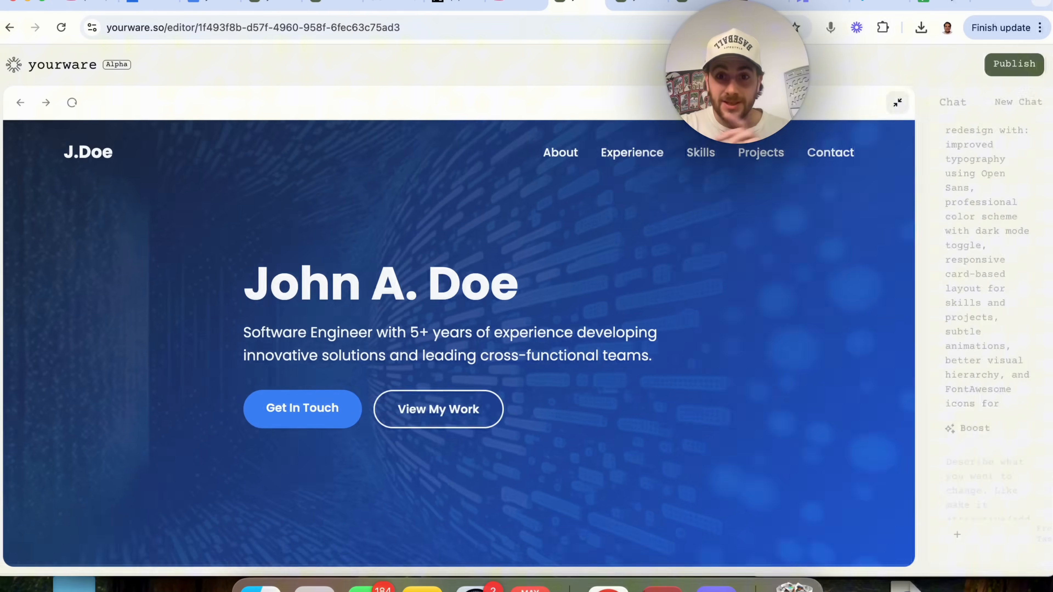
- Expand the preview to full width and scroll through the hero, Skills and Projects sections
left_click(897, 102)
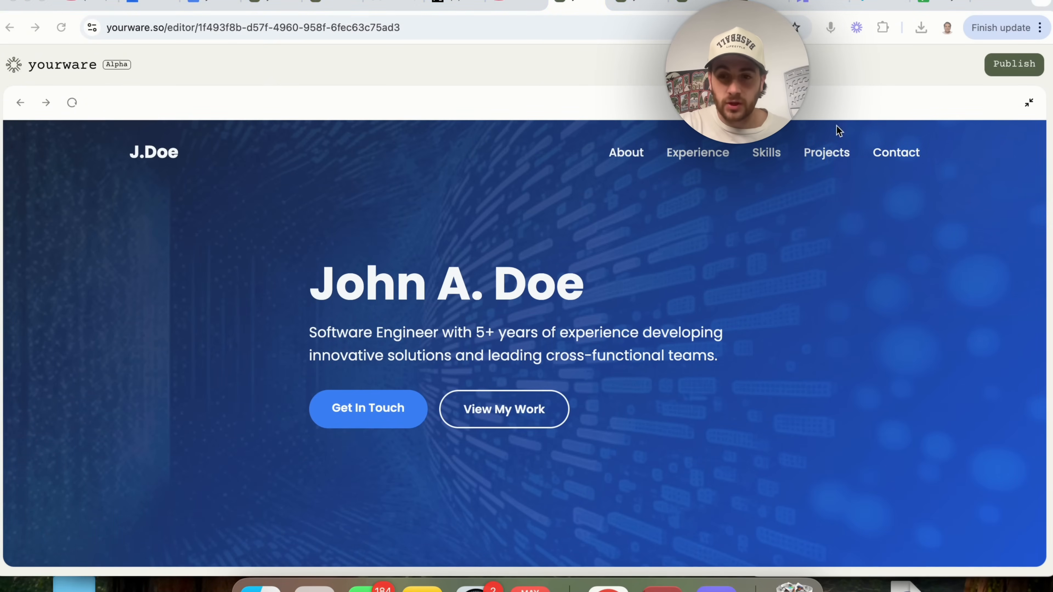
mouse_move(631, 350)
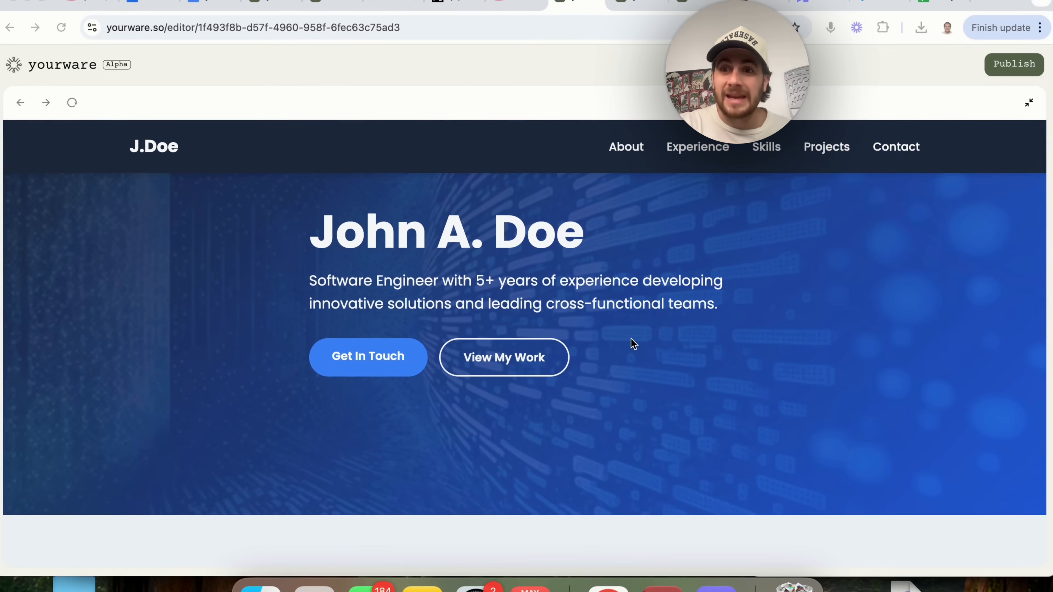
scroll("down", 3)
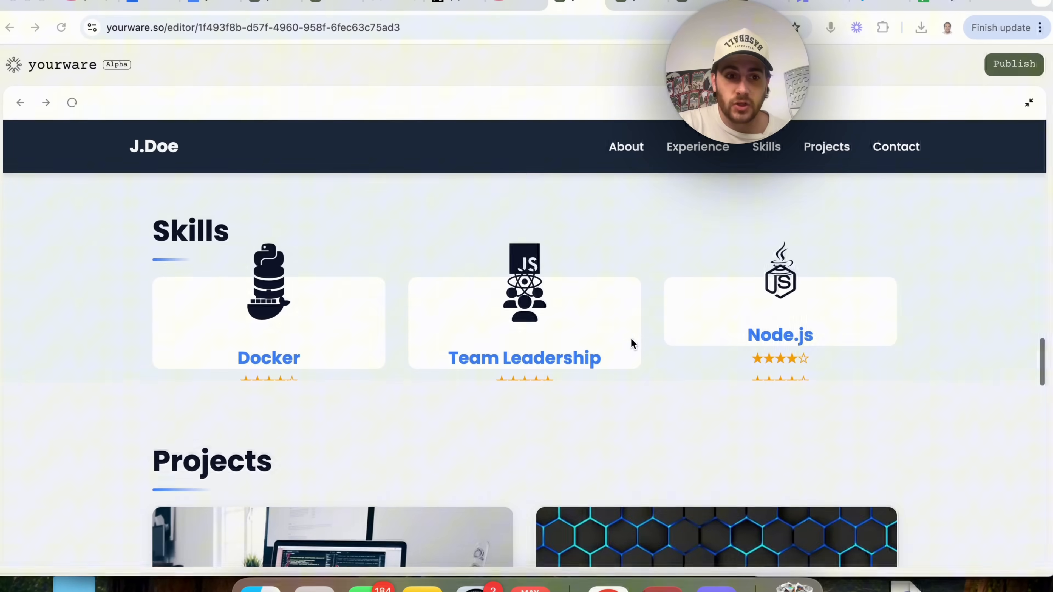
scroll("down", 3)
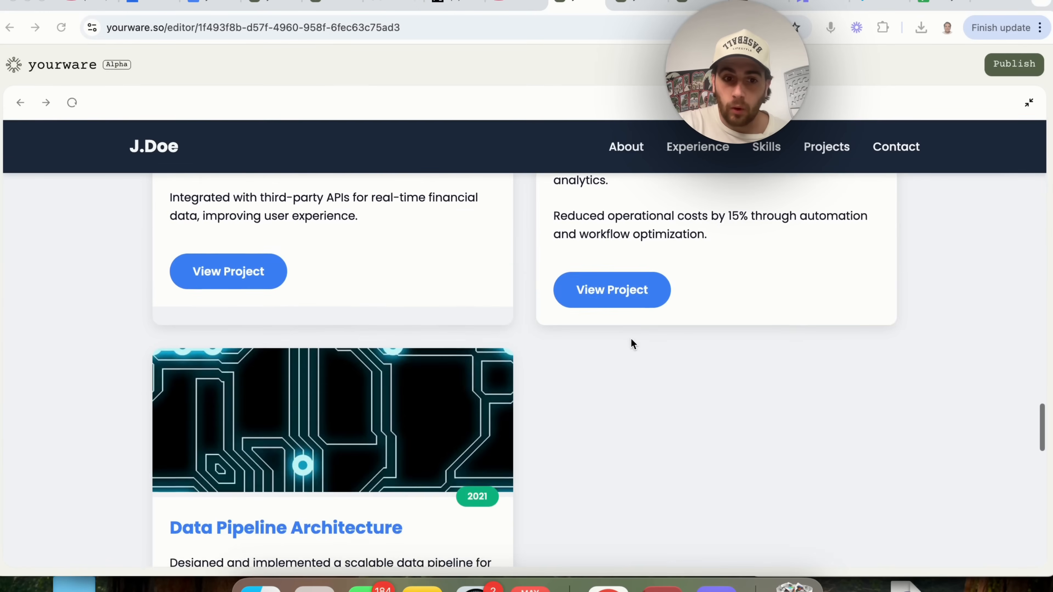
scroll("down", 3)
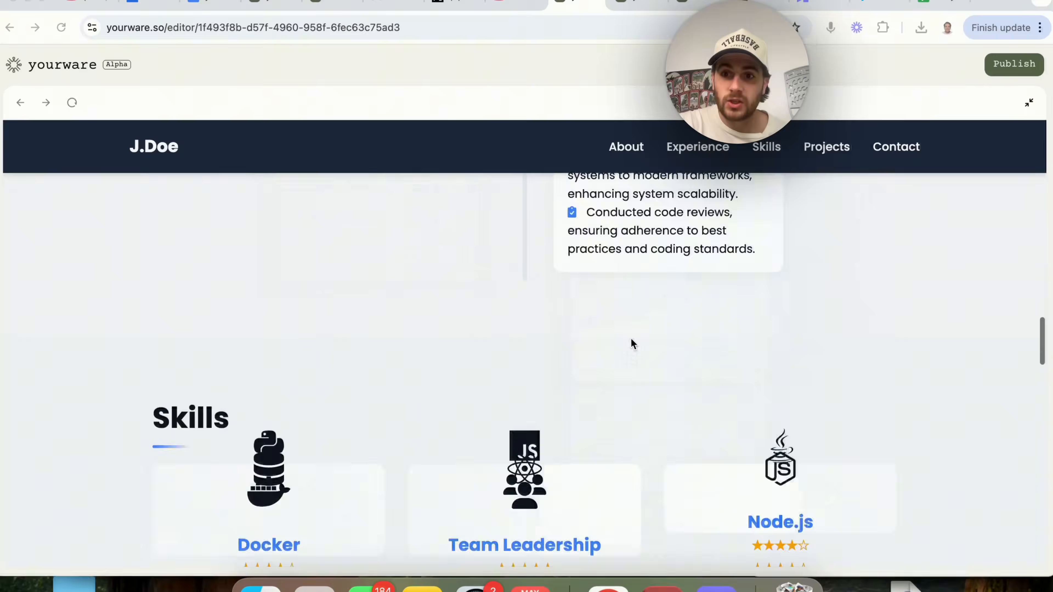
scroll("up", 3)
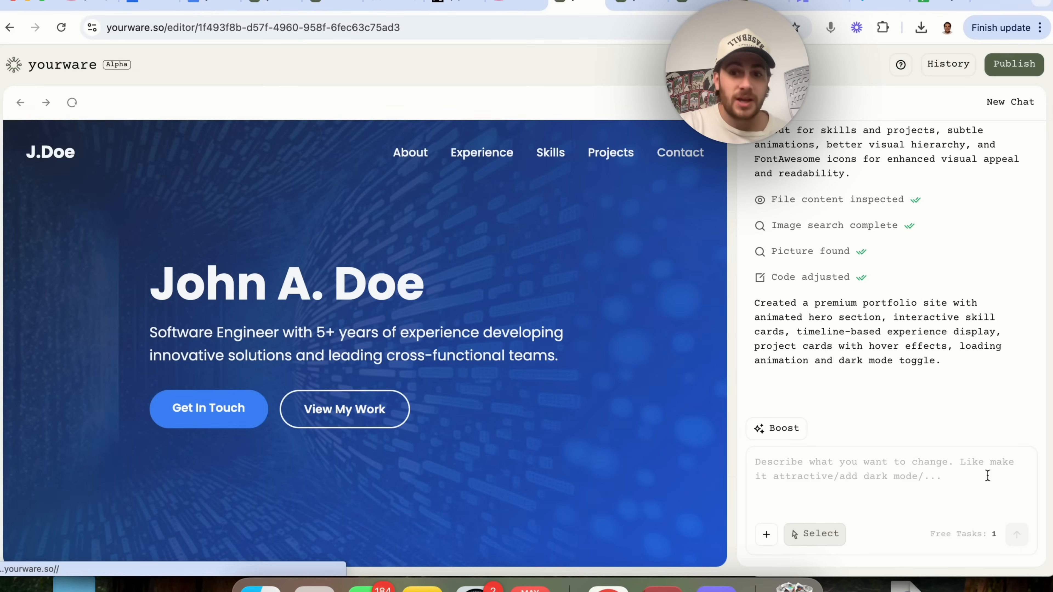
mouse_move(721, 419)
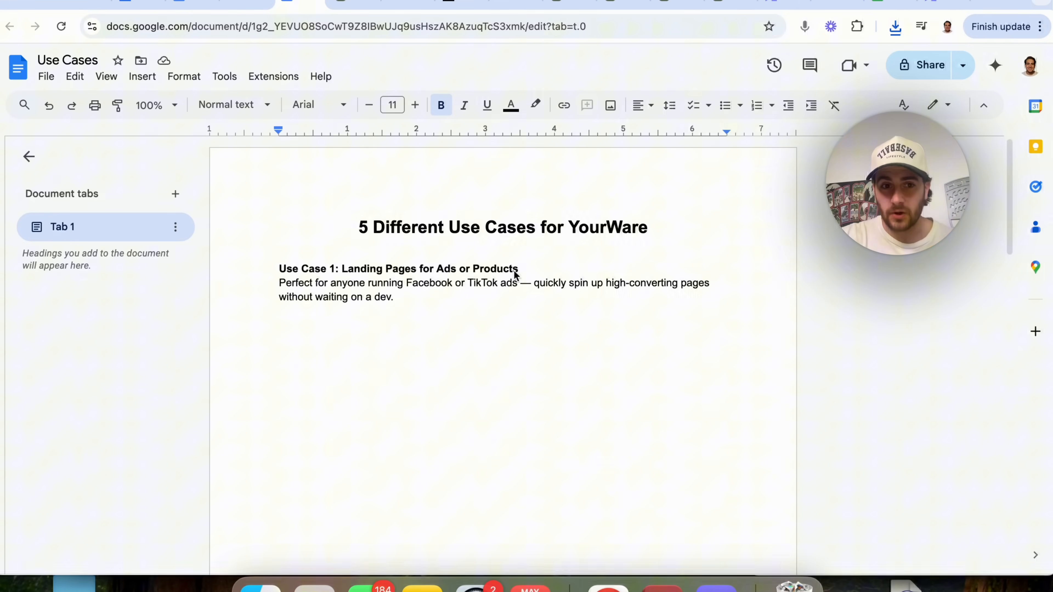
- Highlight the Use Case 1, Facebook and TikTok words, then switch to the YourWare tab
double_click(399, 269)
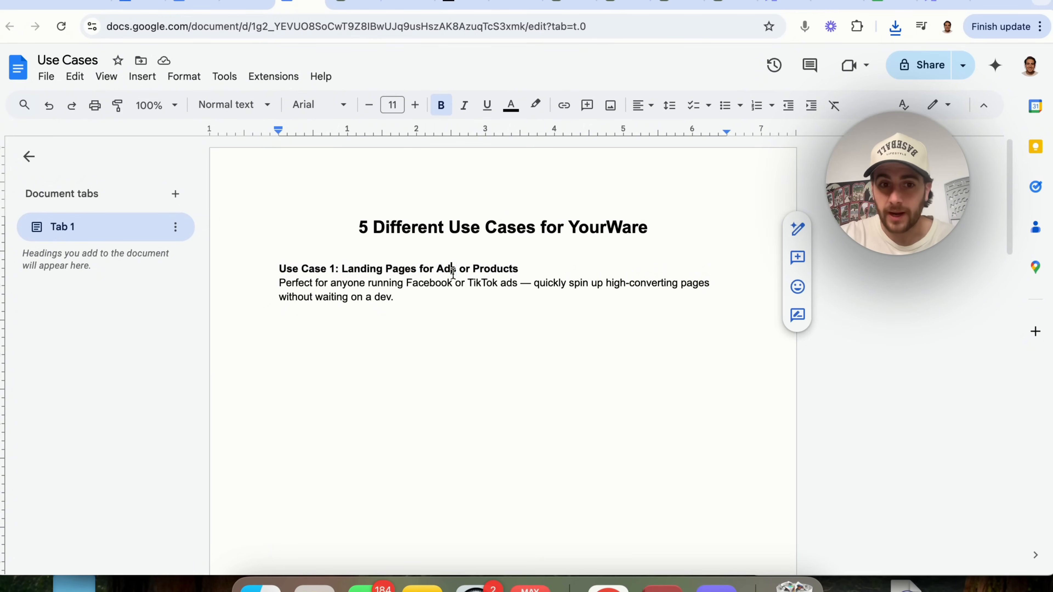
double_click(428, 282)
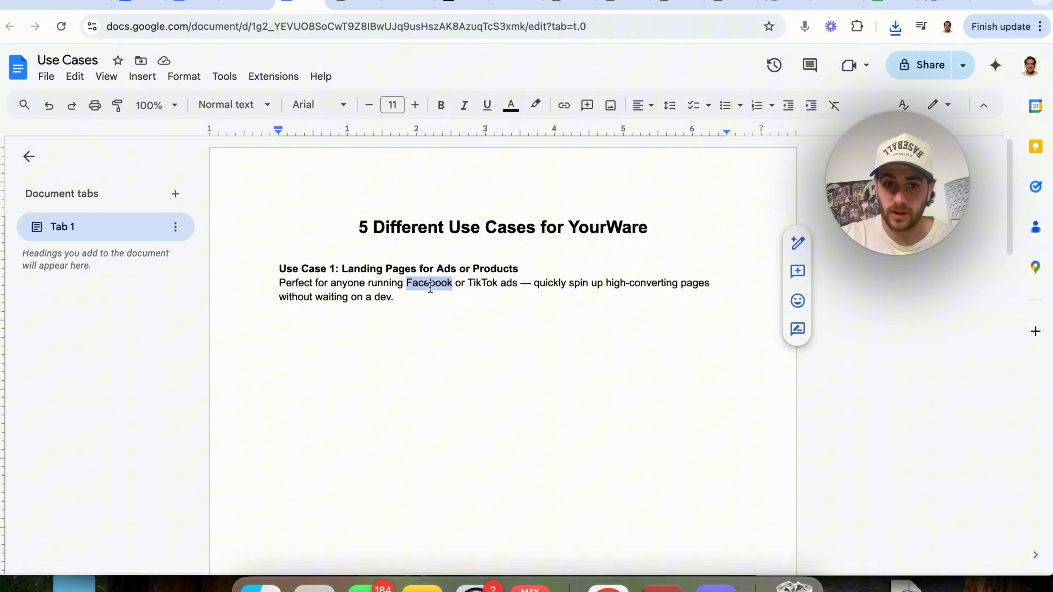
double_click(481, 283)
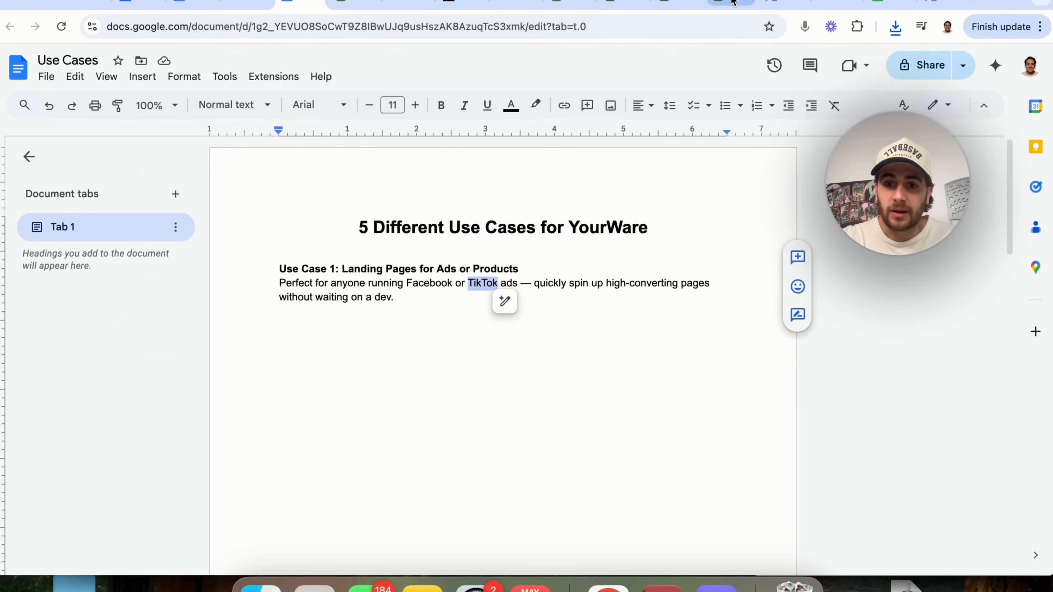
left_click(684, 3)
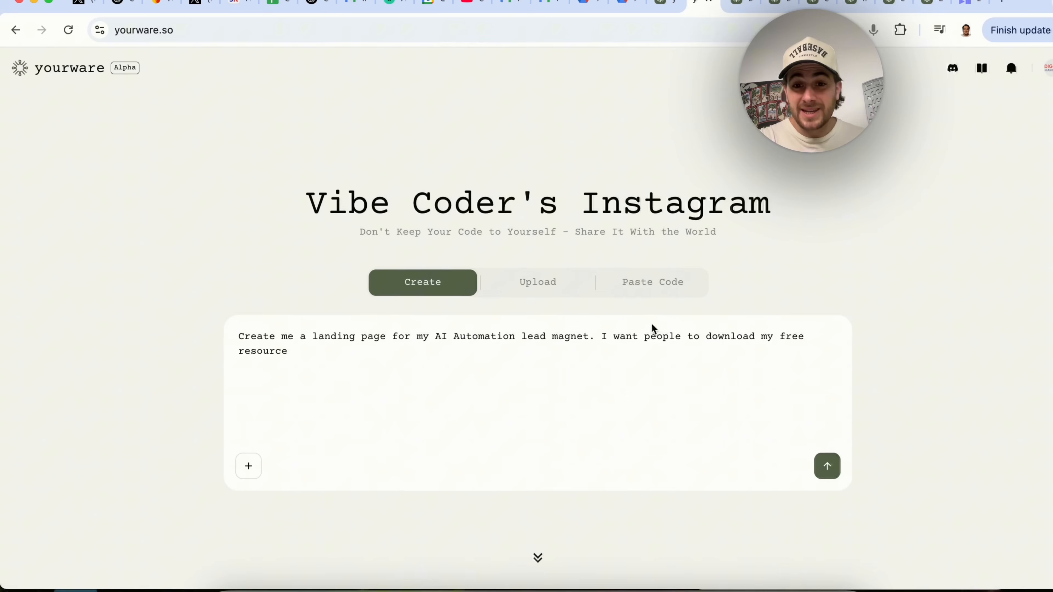
- Select the AI Automation lead-magnet landing page prompt, deselect it, and send the request
triple_click(443, 338)
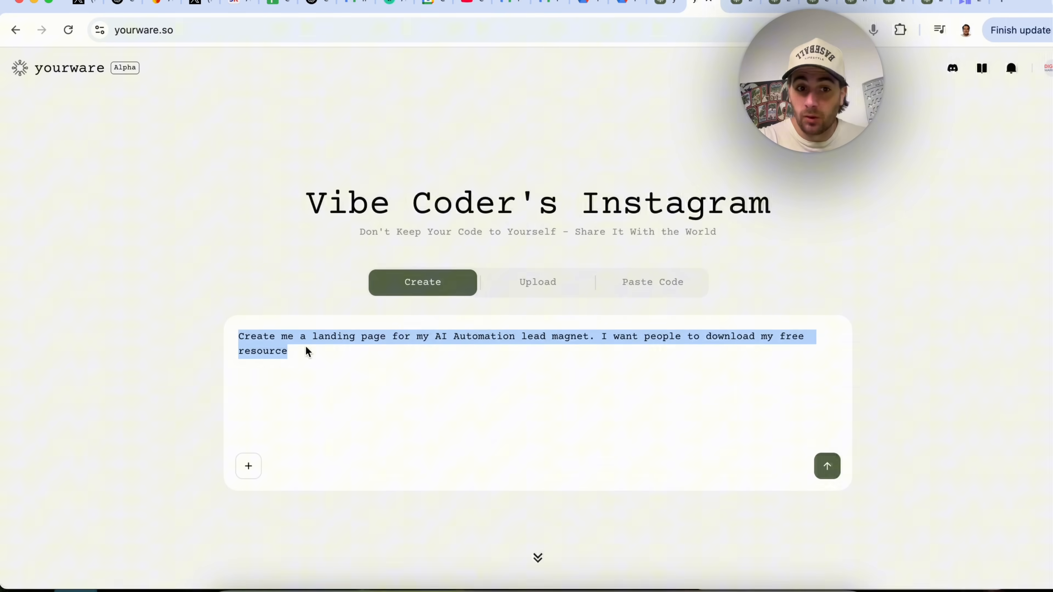
left_click(365, 356)
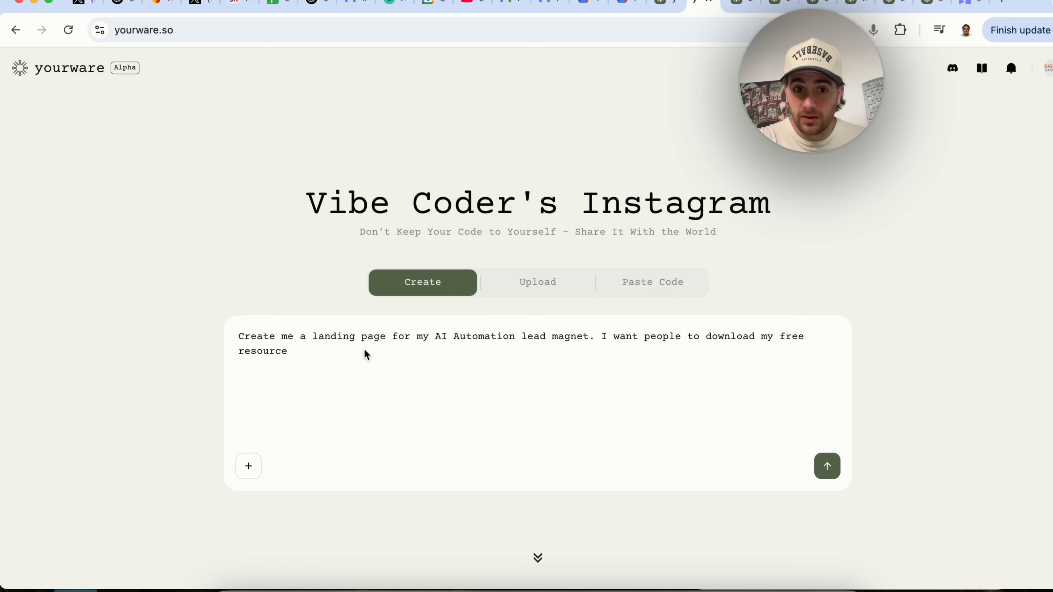
mouse_move(572, 350)
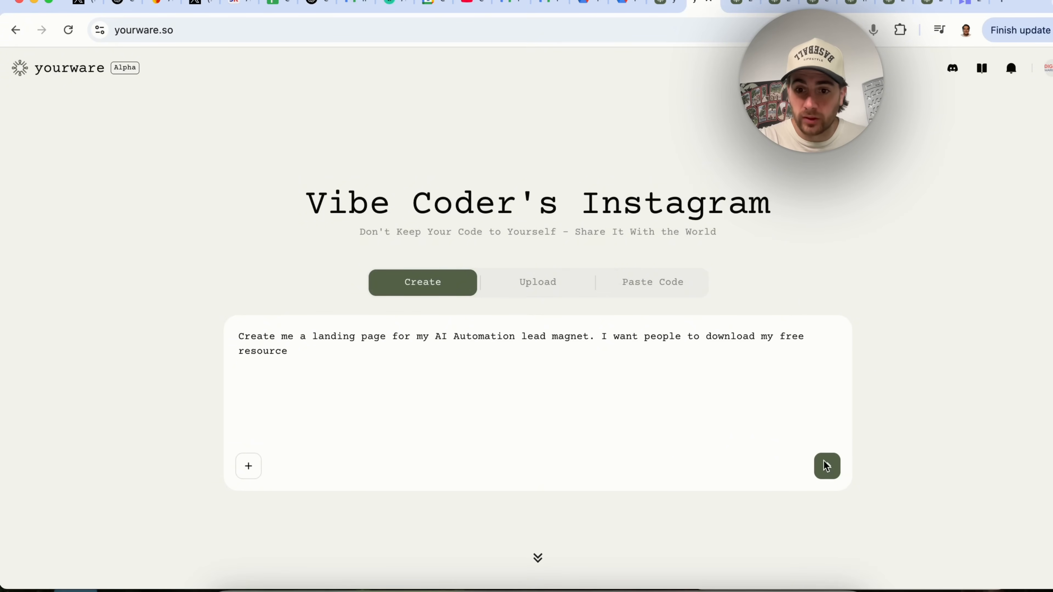
left_click(828, 466)
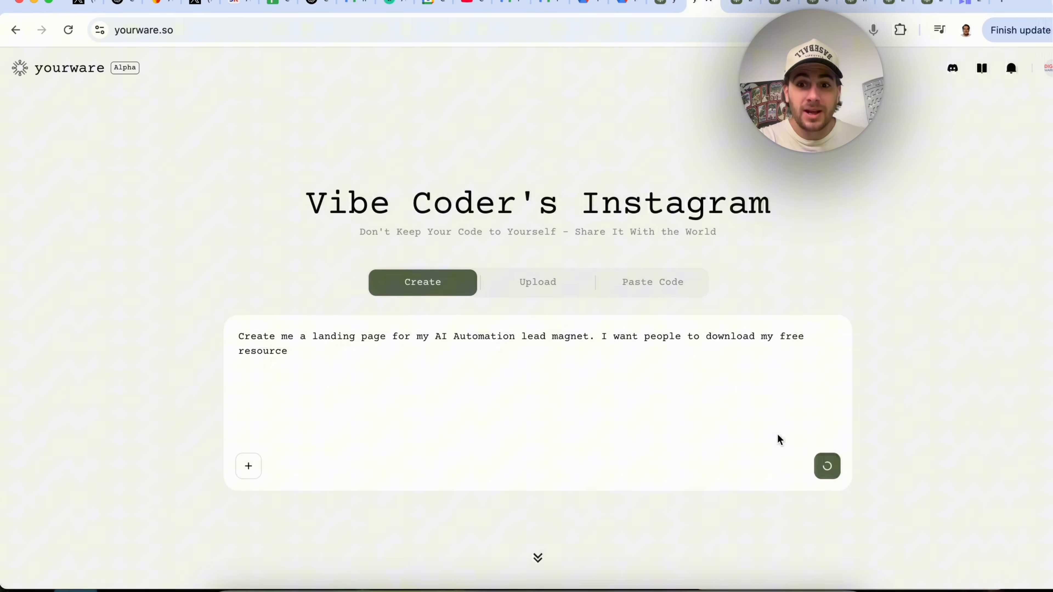
left_click(827, 467)
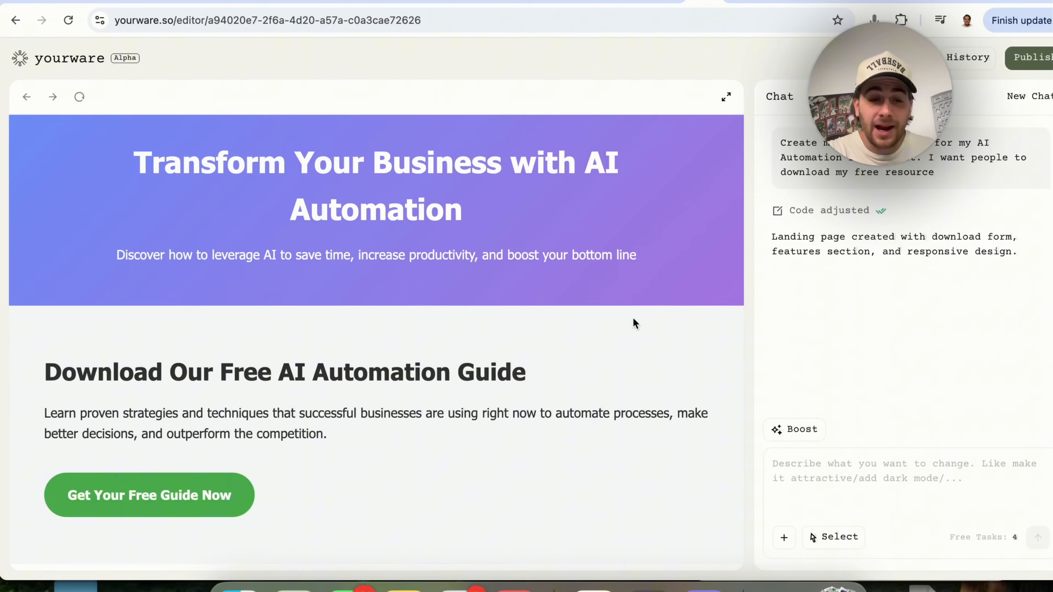
- Request a design boost for the generated AI Automation landing page
left_click(786, 433)
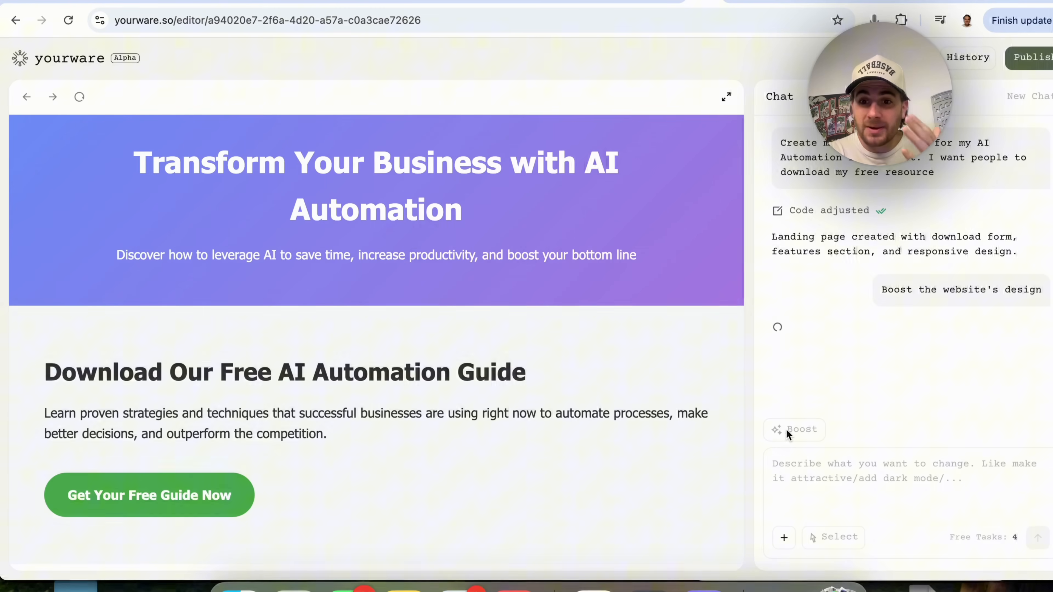
mouse_move(754, 399)
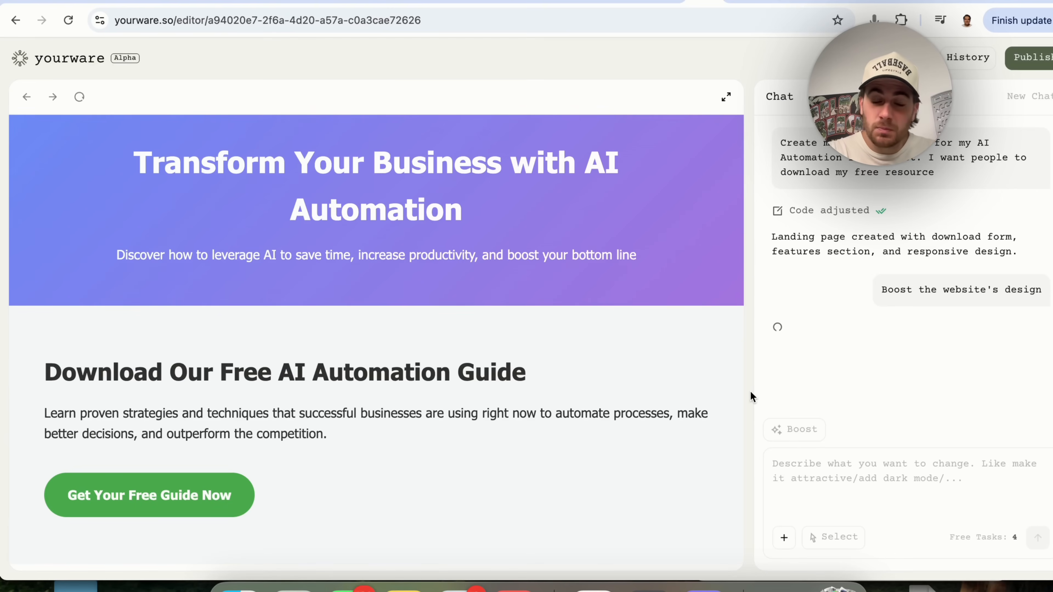
mouse_move(756, 389)
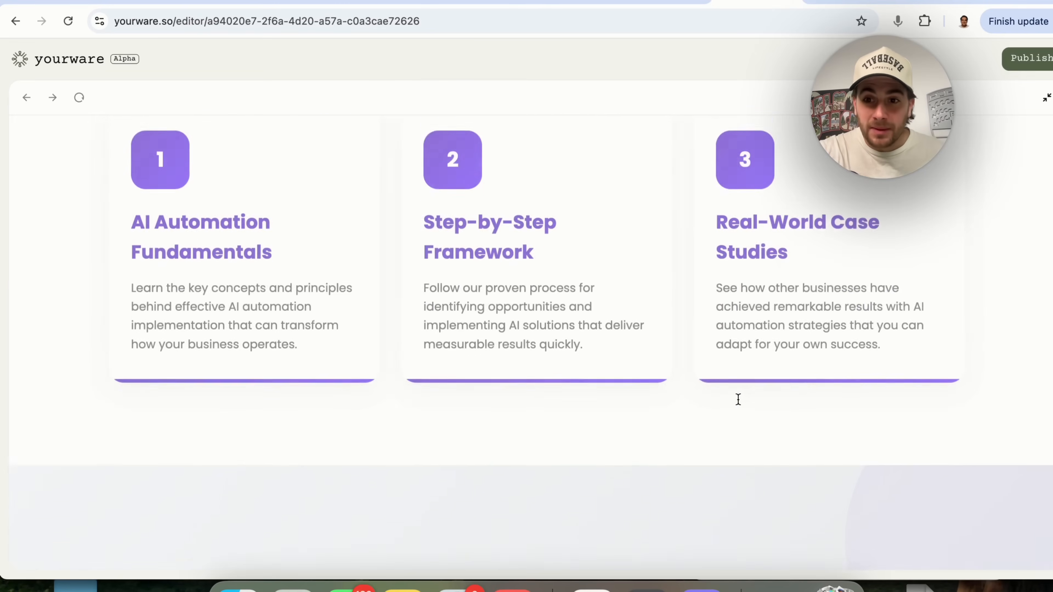
- Scroll the enlarged preview down to the three numbered feature cards
scroll("down", 3)
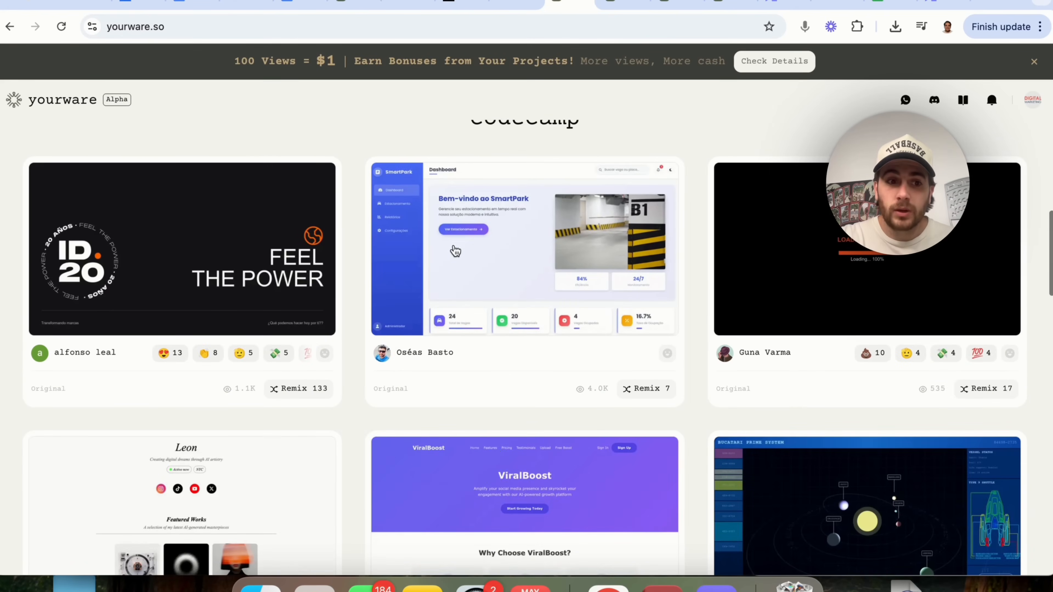
scroll("down", 3)
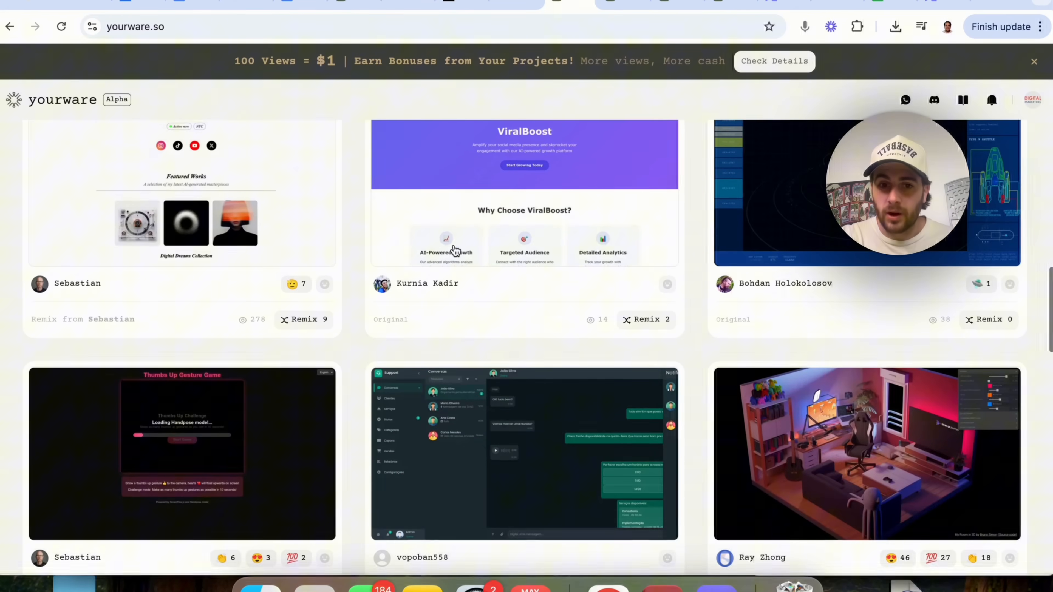
scroll("down", 3)
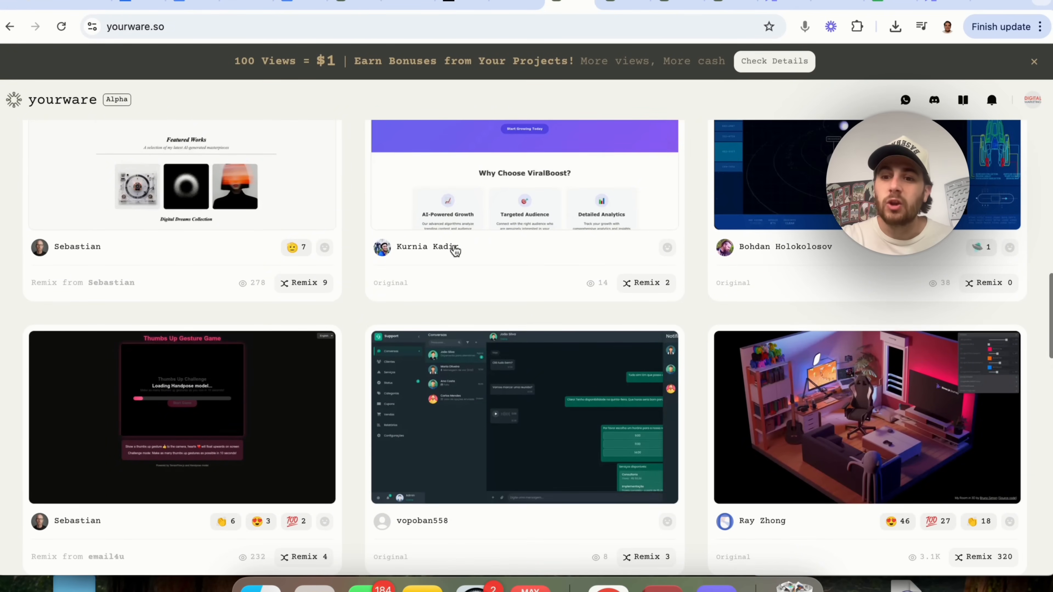
scroll("down", 3)
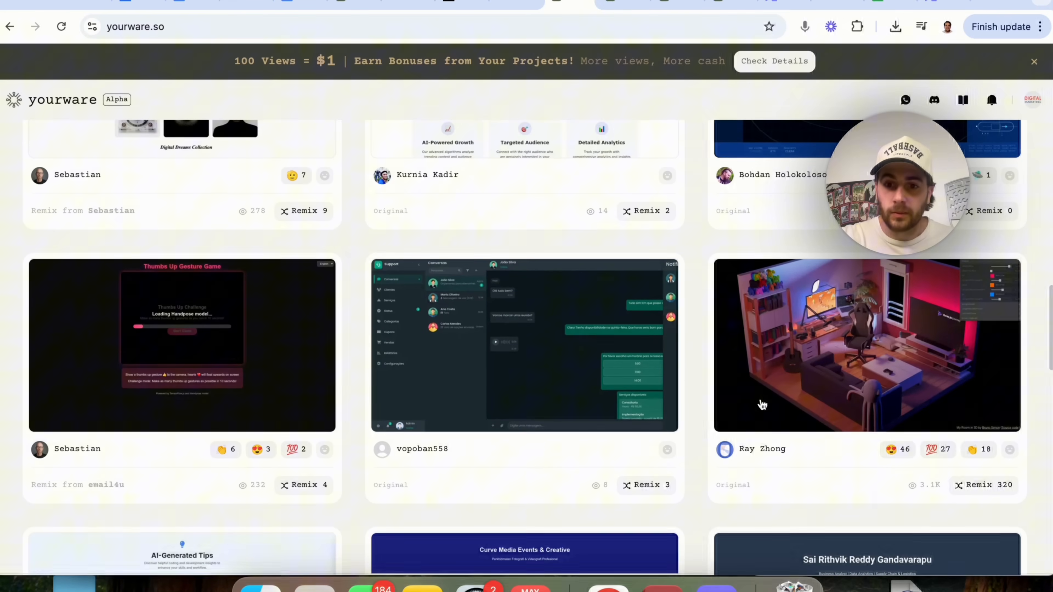
left_click(865, 345)
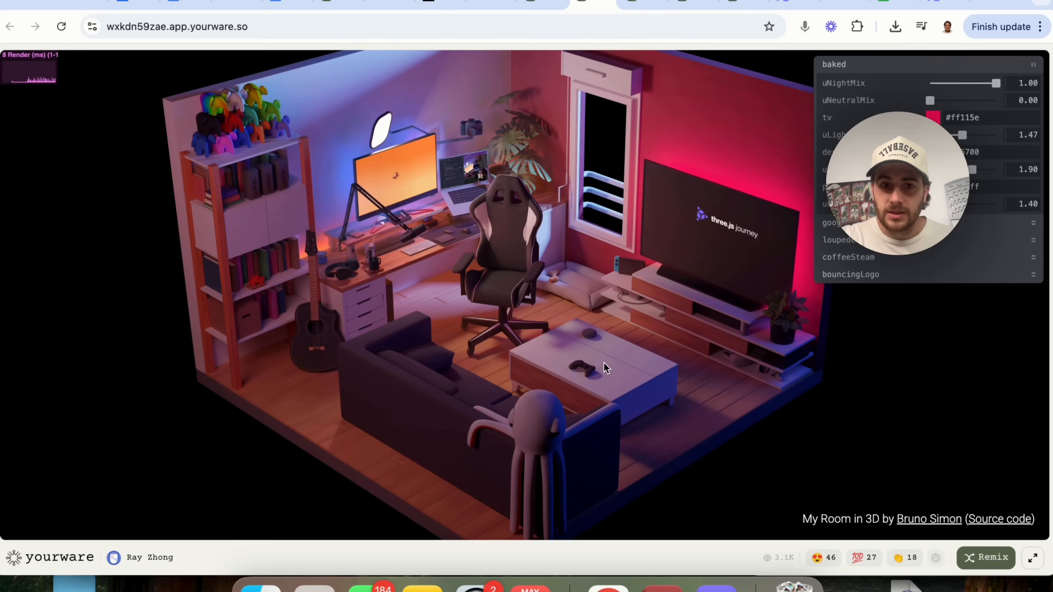
- Drag in the My Room in 3D scene to orbit around the room
left_click_drag(605, 368, 531, 281)
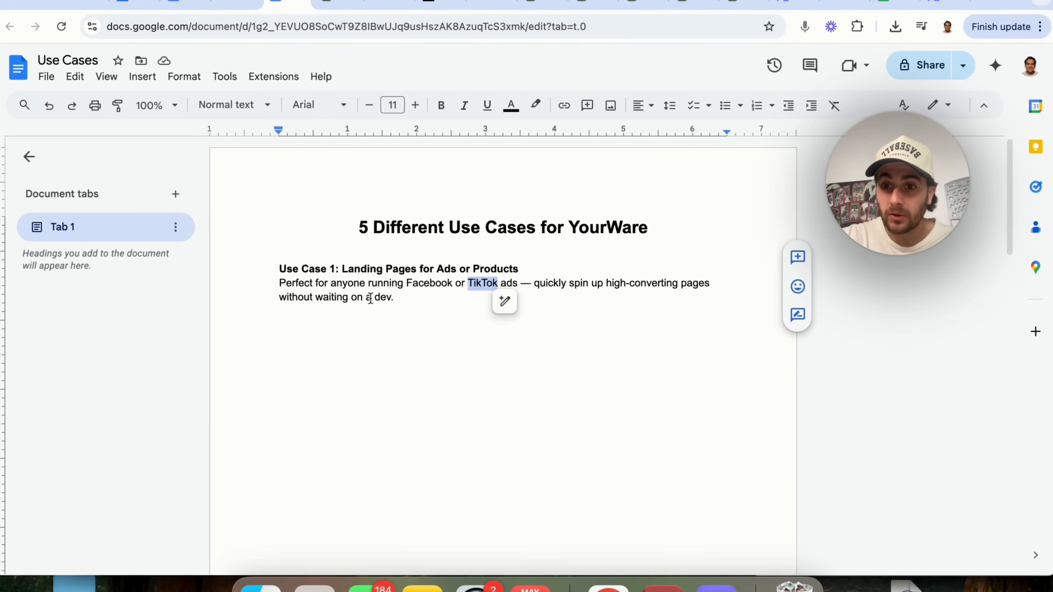
- Scroll to Use Case 2, select the word 'portfolio', then switch back to the YourWare tab
scroll("down", 3)
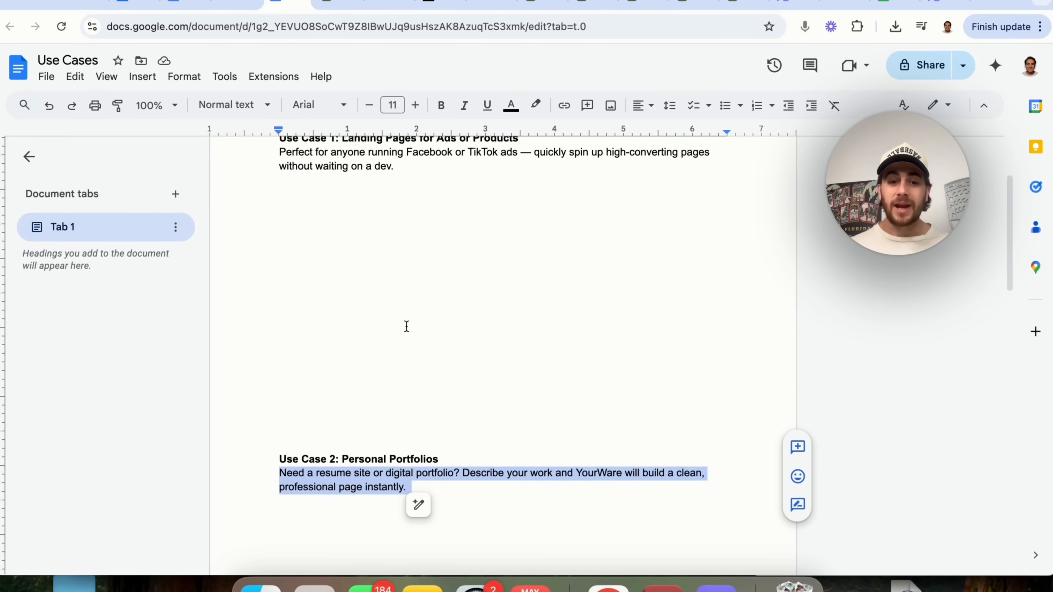
mouse_move(370, 439)
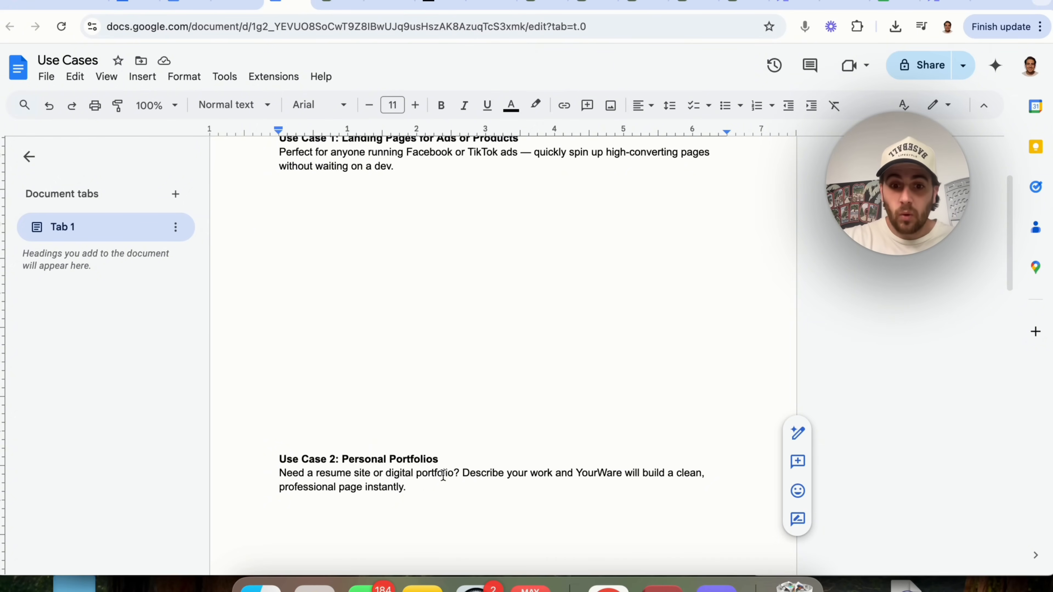
double_click(434, 473)
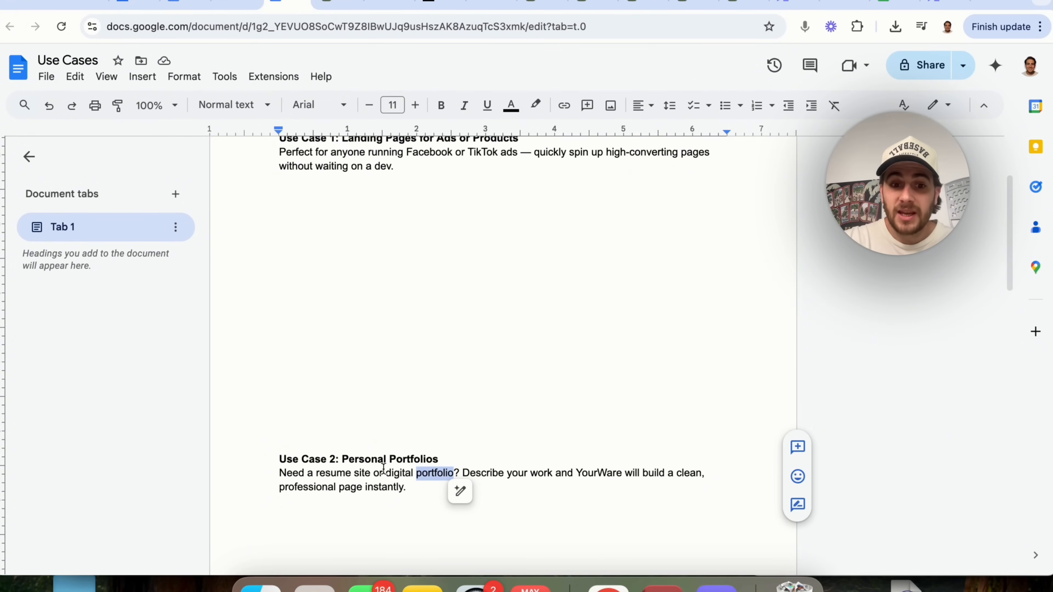
left_click(536, 3)
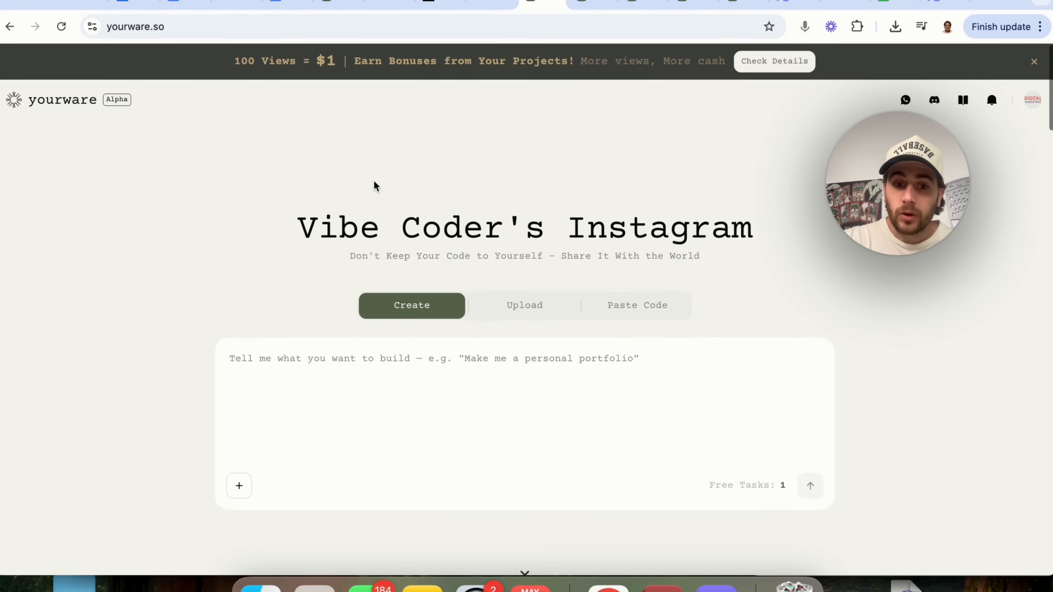
- View the Upload file/folder option, then the Paste Code box for HTML or TSX
left_click(524, 305)
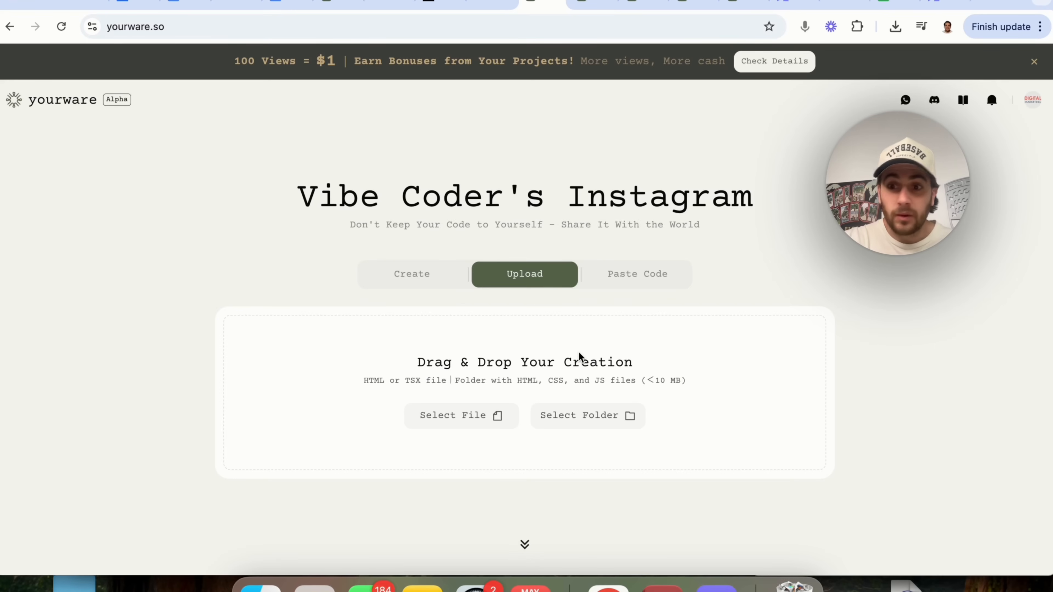
mouse_move(616, 313)
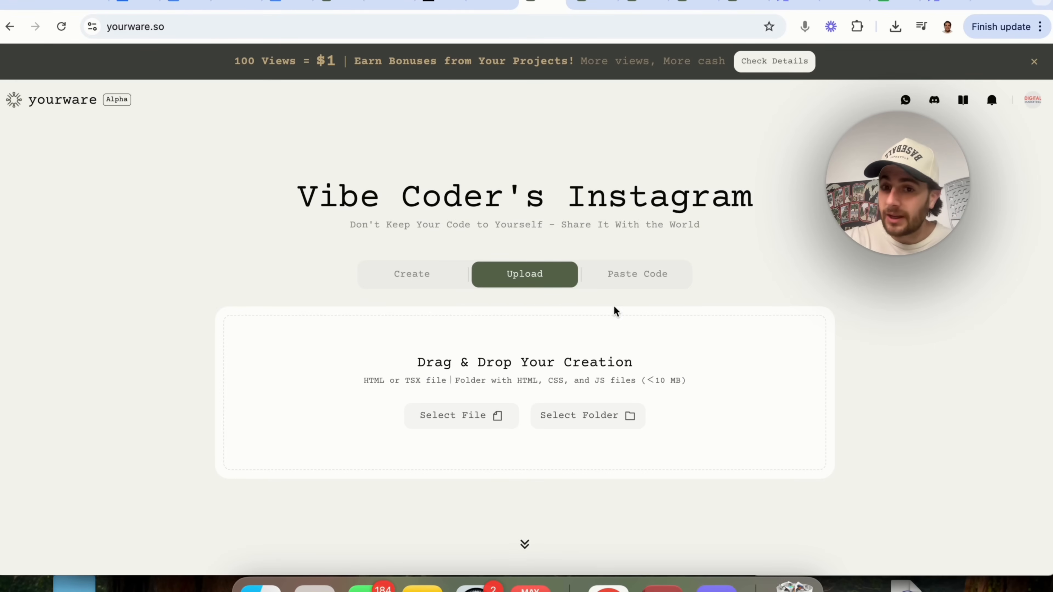
left_click(637, 274)
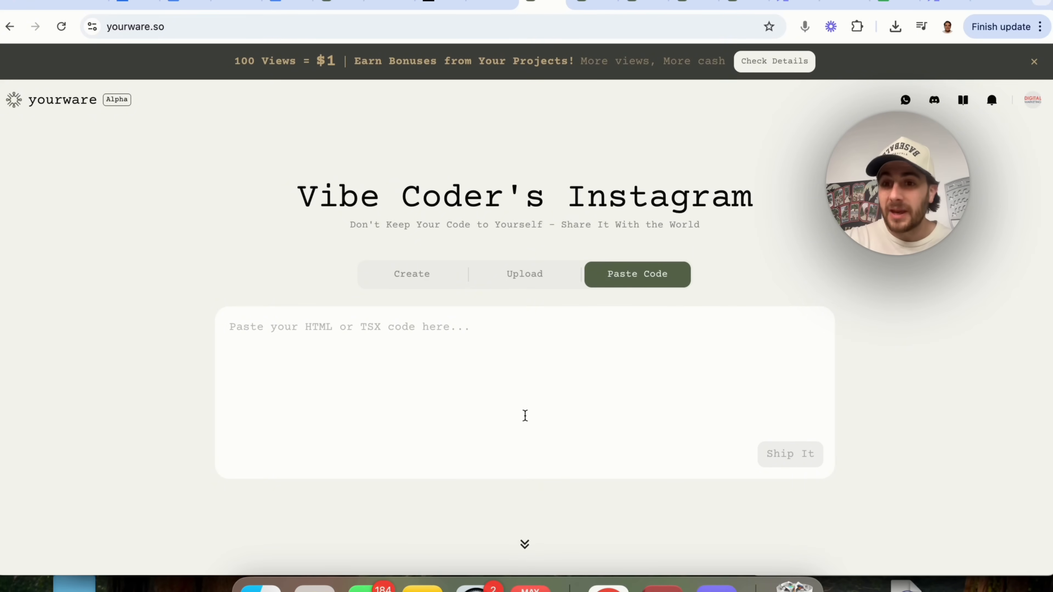
mouse_move(508, 372)
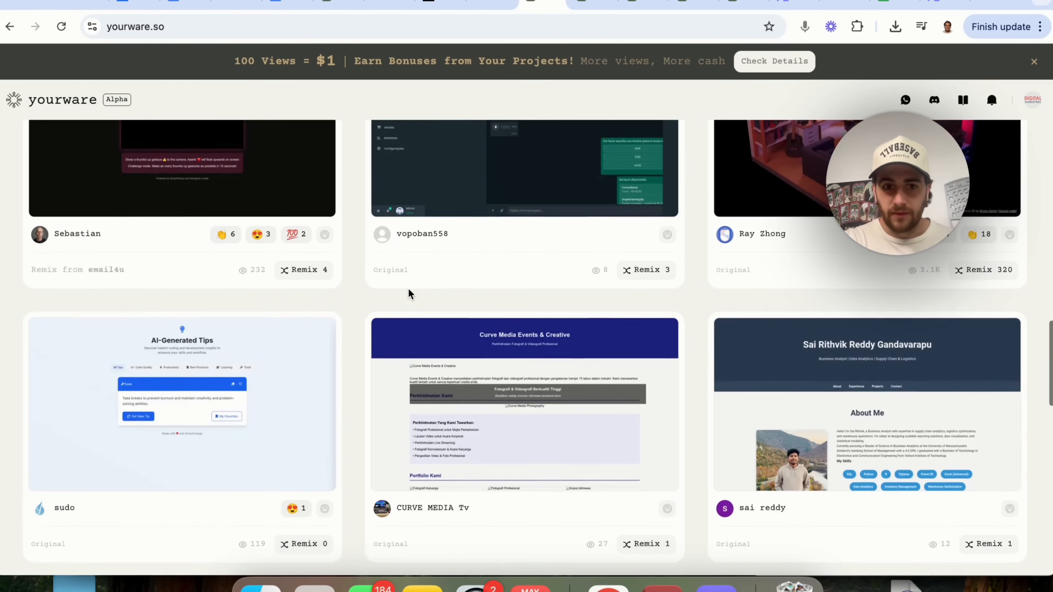
scroll("down", 3)
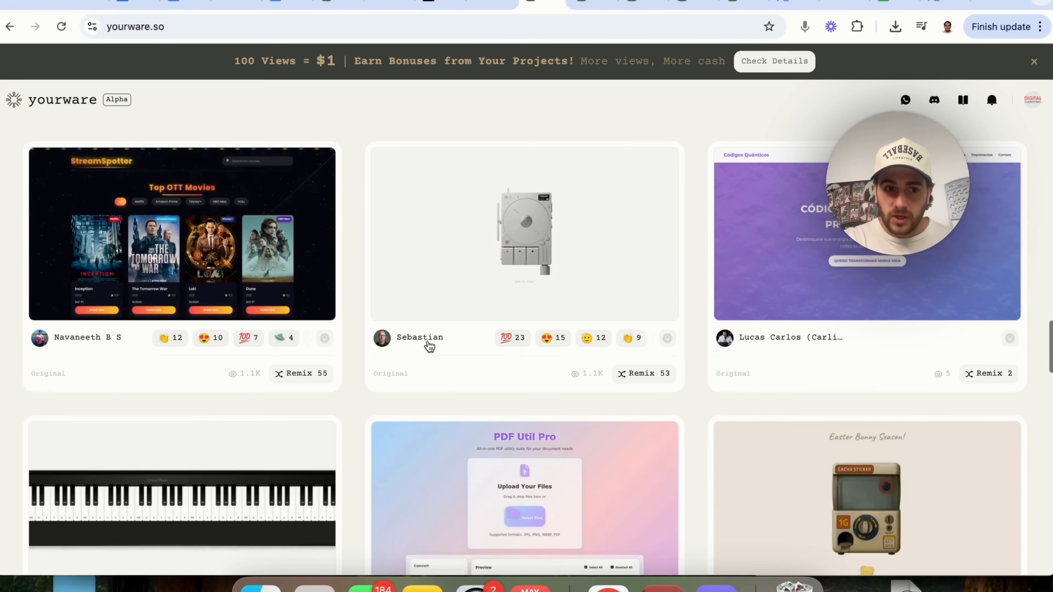
scroll("down", 3)
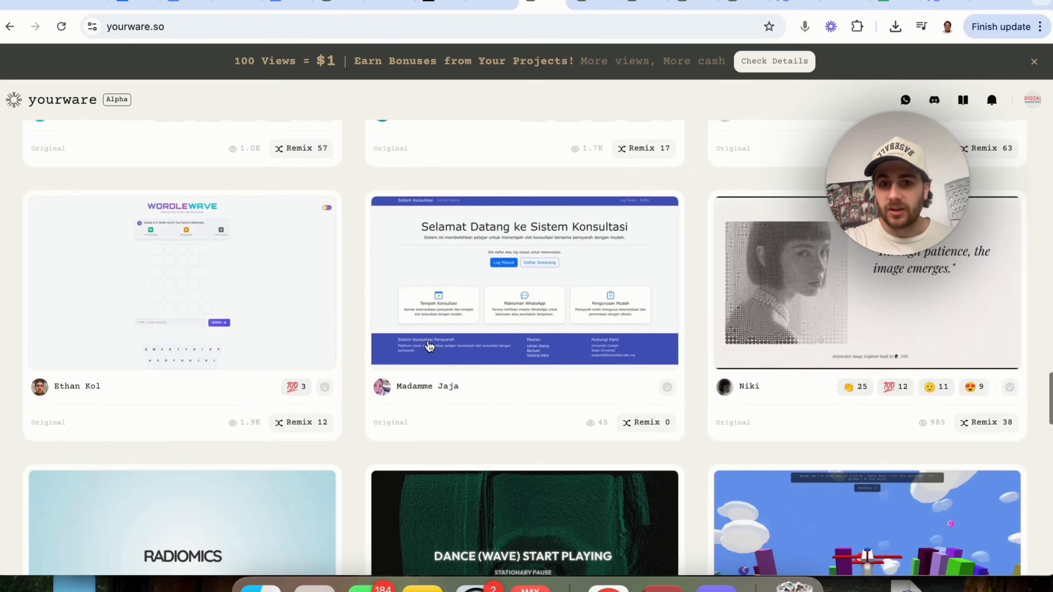
scroll("down", 3)
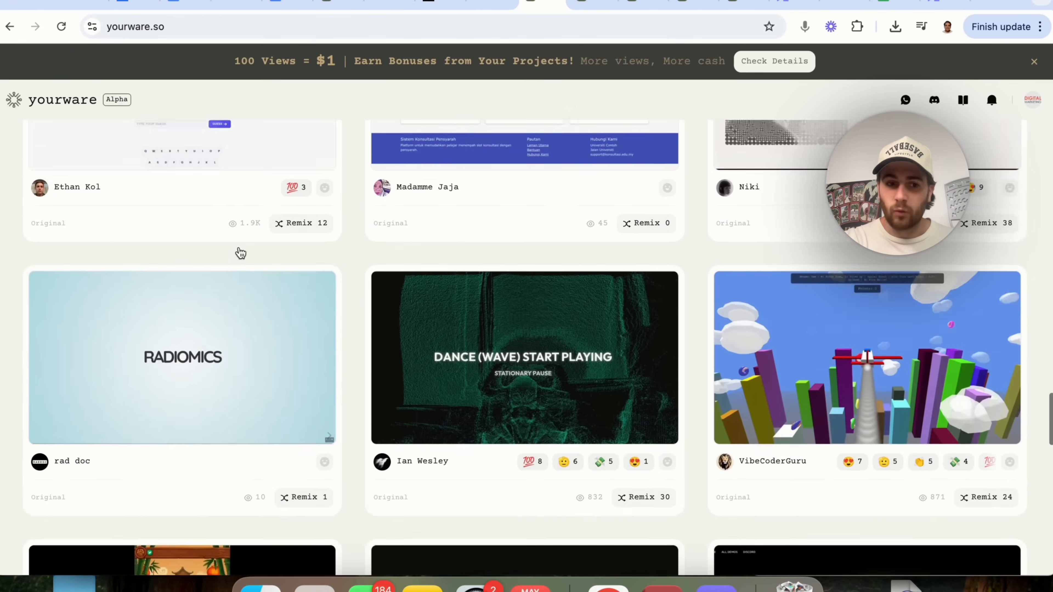
scroll("down", 3)
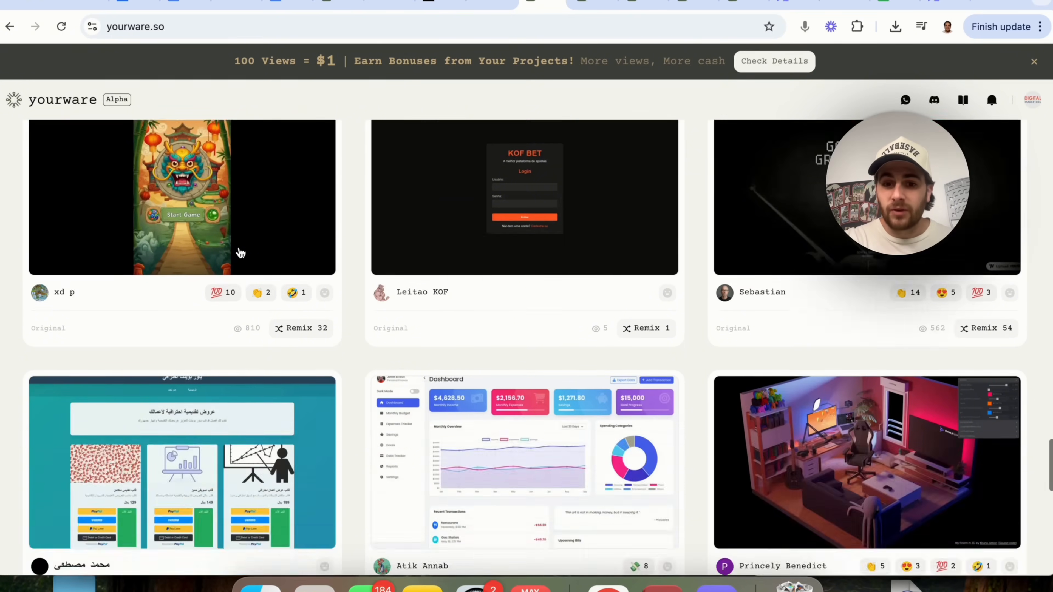
scroll("down", 3)
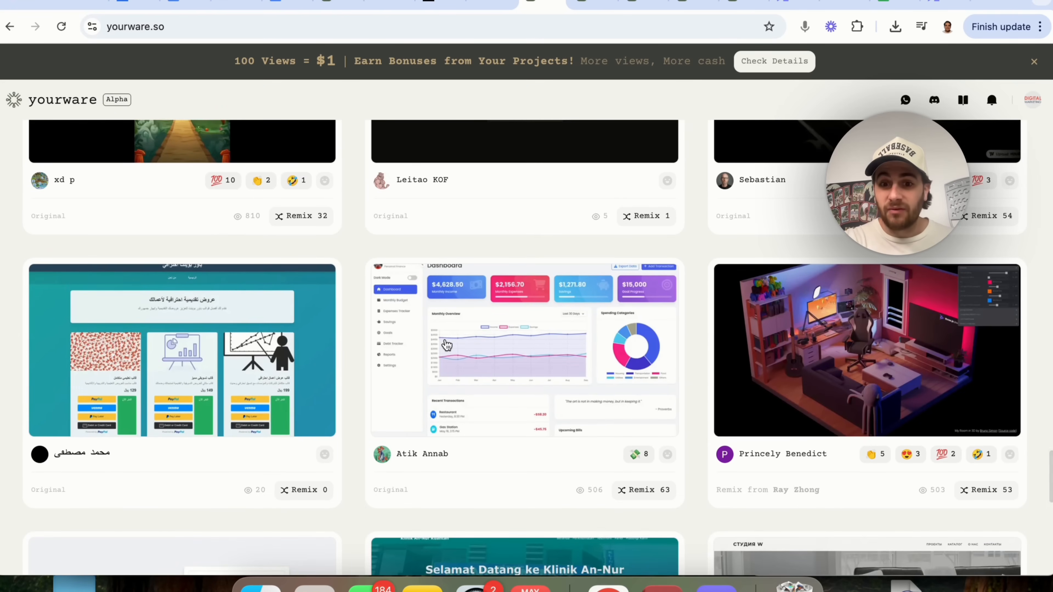
scroll("down", 3)
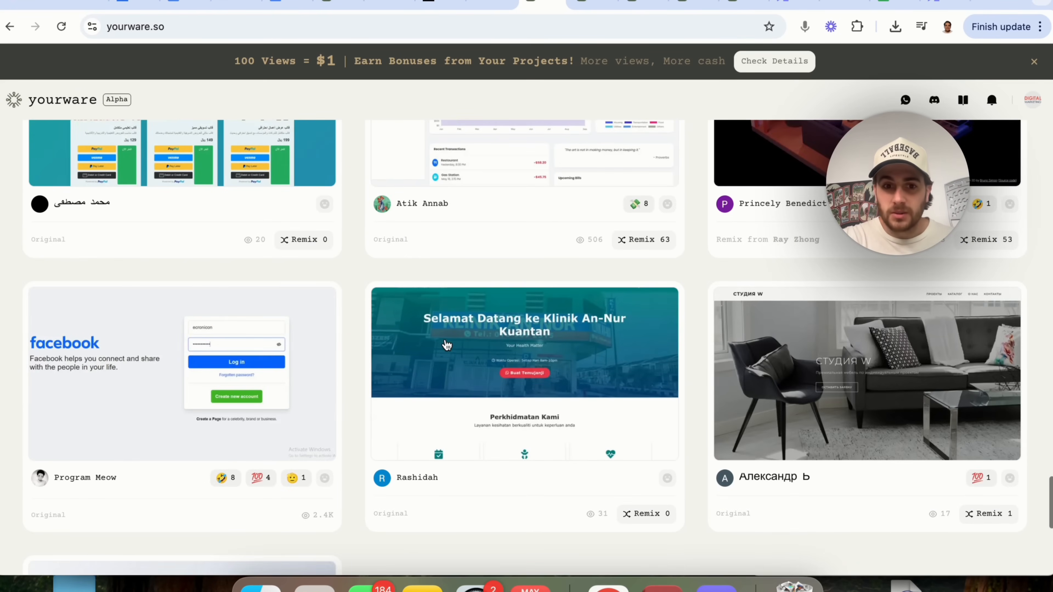
scroll("down", 3)
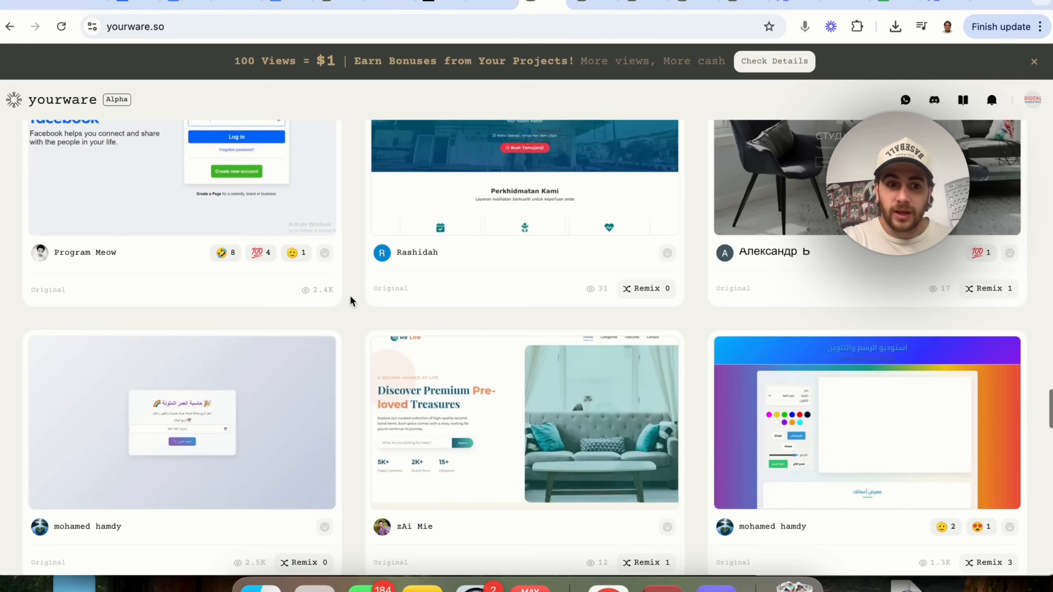
scroll("down", 3)
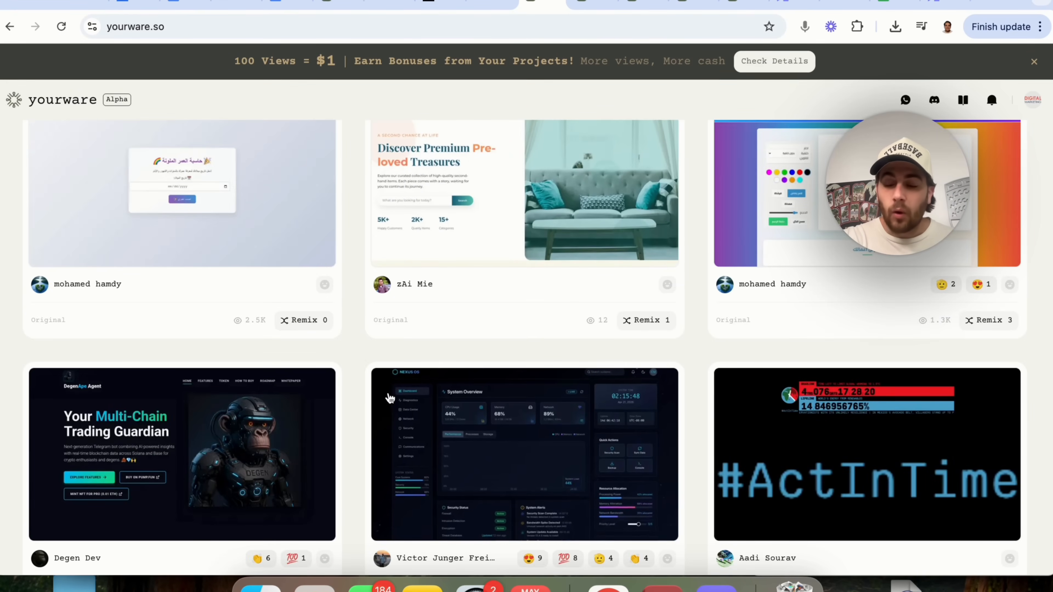
scroll("down", 3)
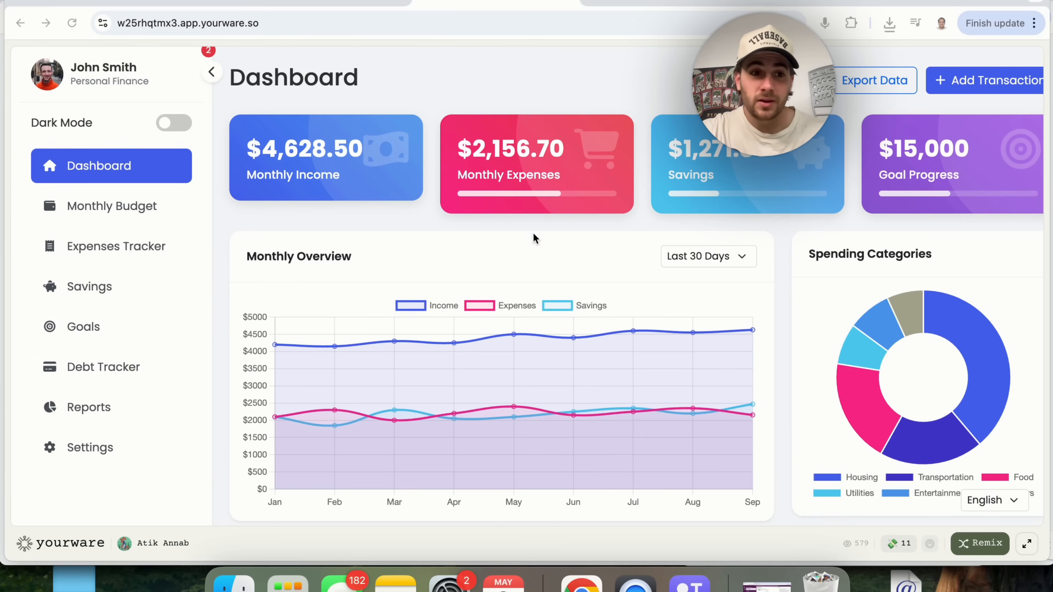
- Scroll to the finance dashboard and view its Expenses Tracker and Savings Plan pages
scroll("down", 3)
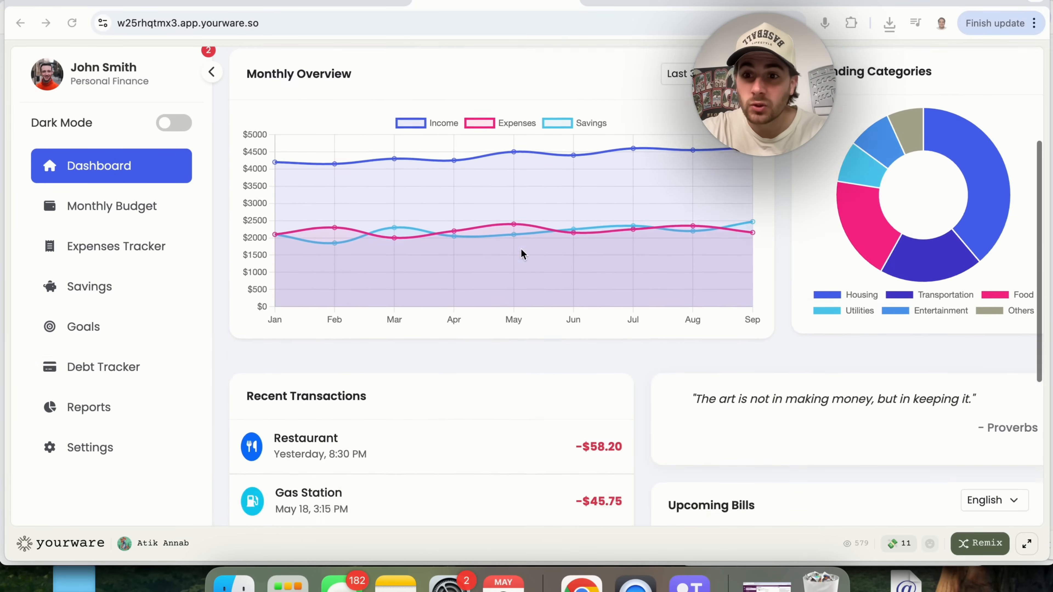
scroll("down", 3)
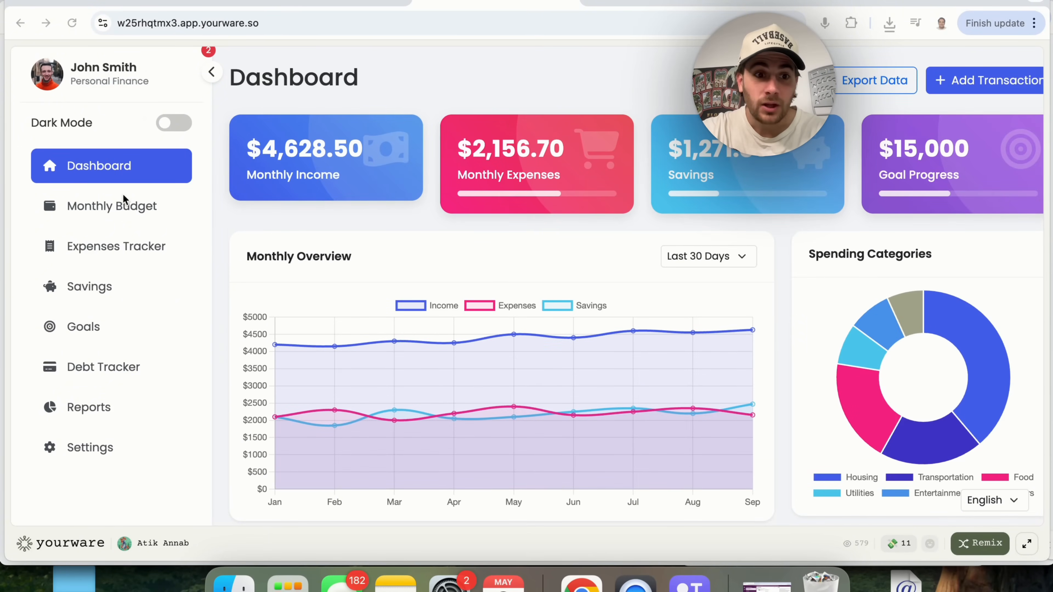
left_click(116, 246)
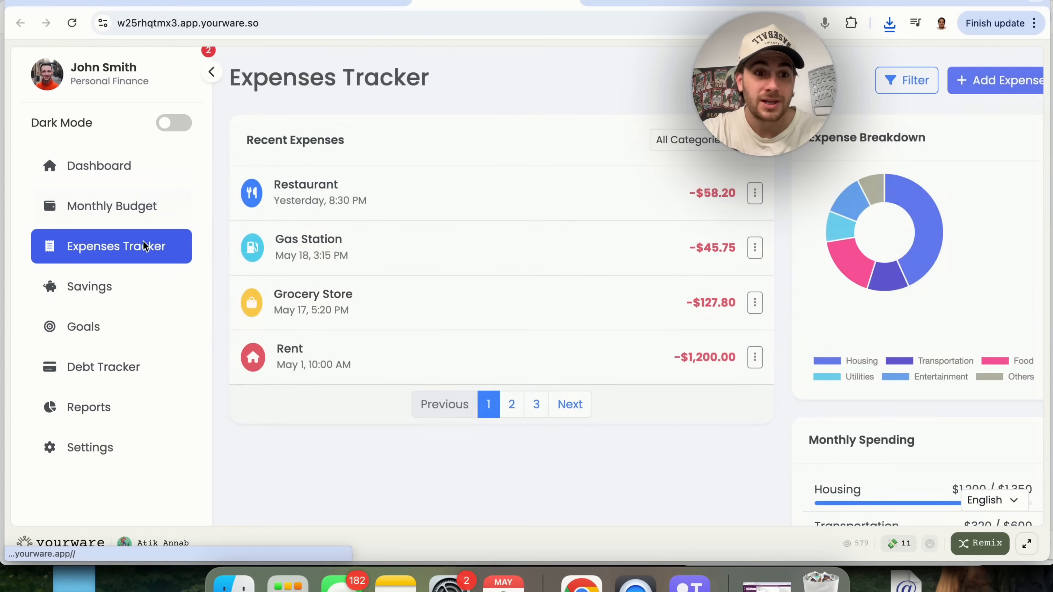
left_click(90, 287)
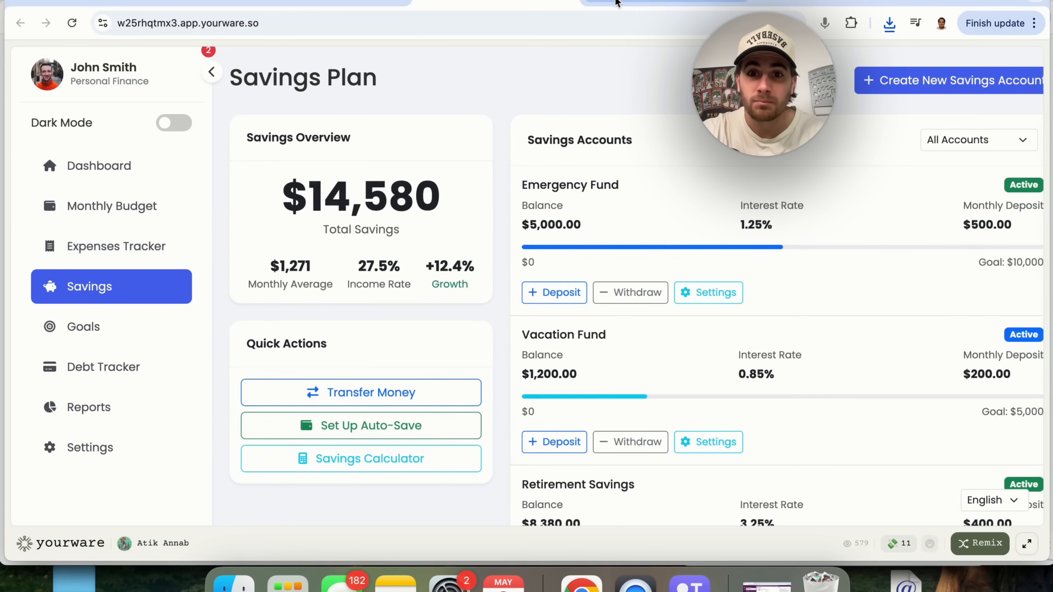
mouse_move(625, 253)
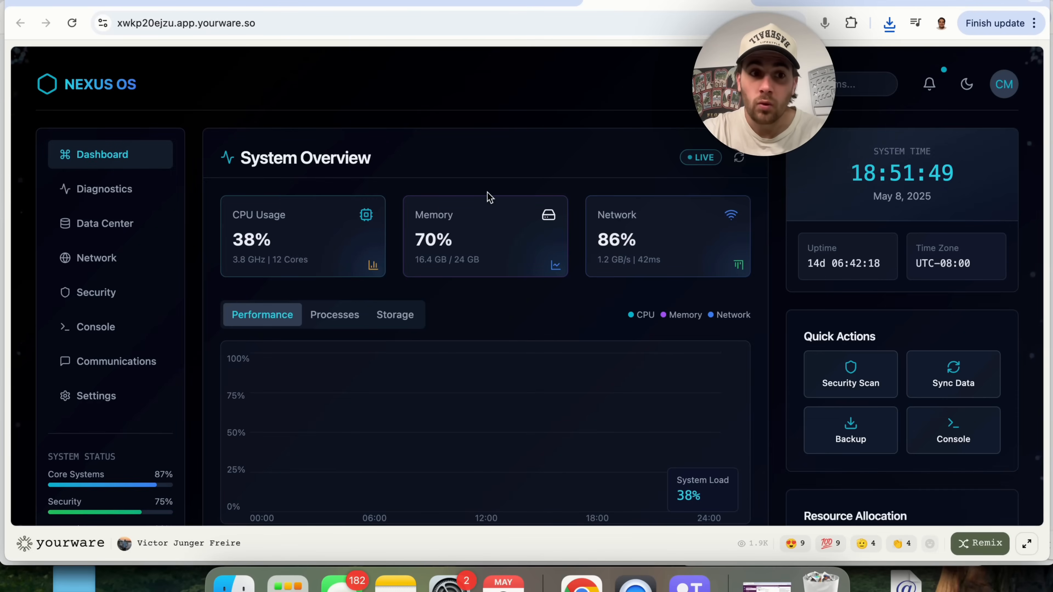
- Scroll through the Nexus OS system monitoring dashboard's System Overview
scroll("down", 3)
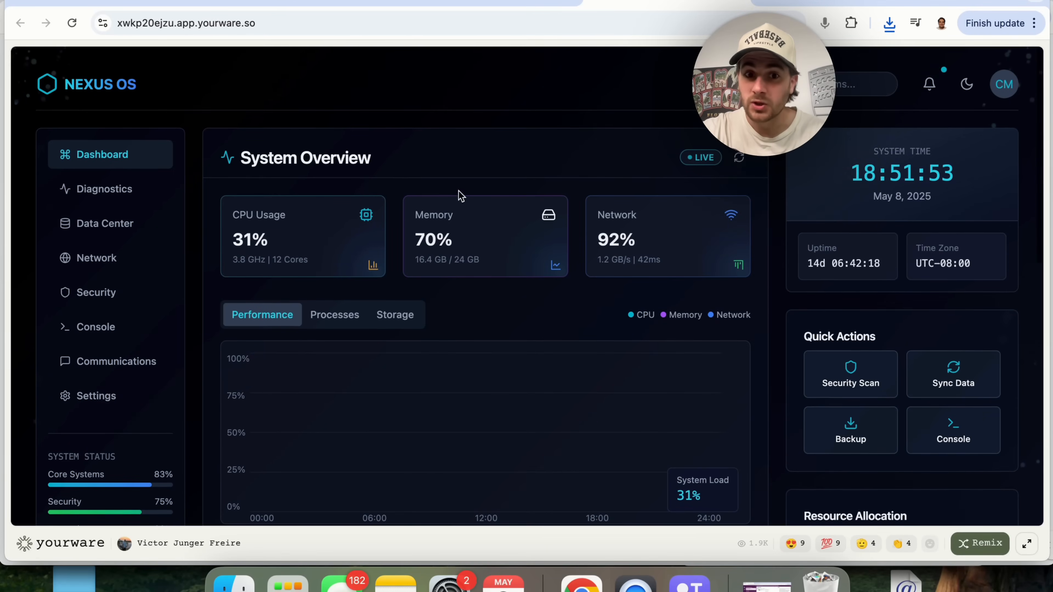
mouse_move(306, 217)
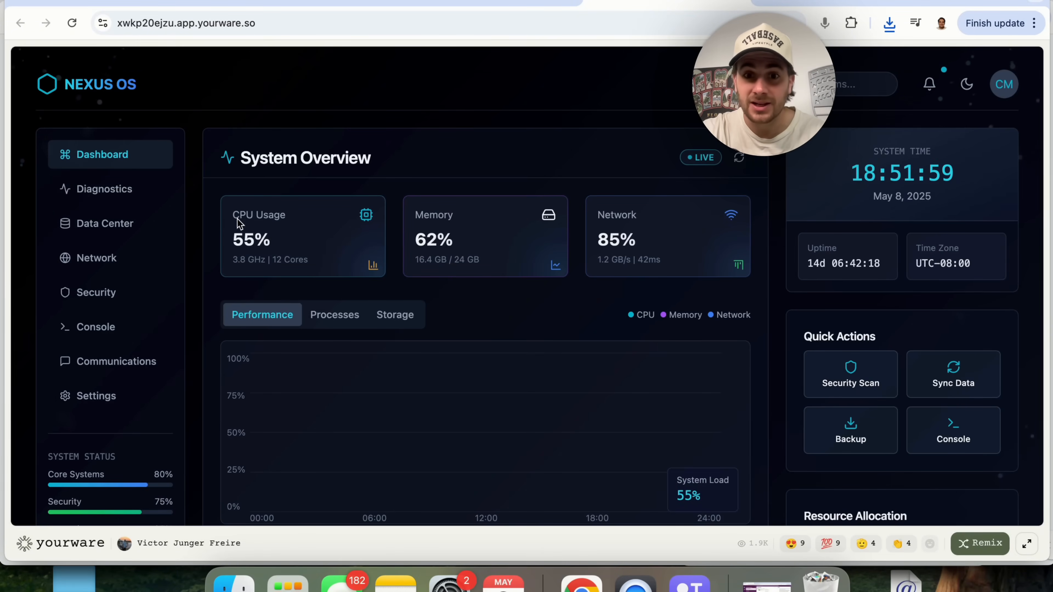
scroll("down", 3)
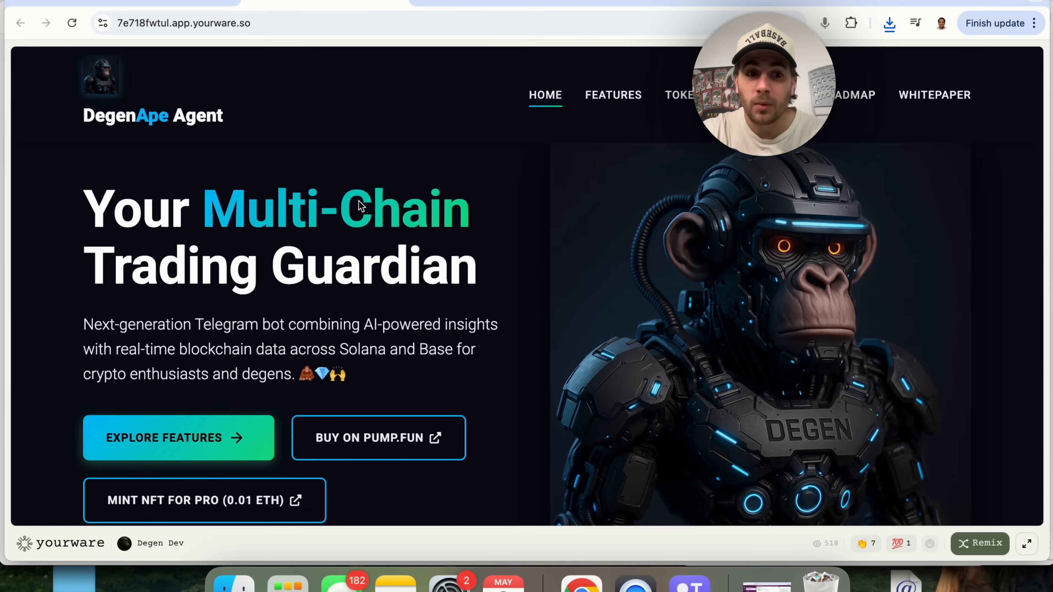
- Scroll the DegenApe Agent landing page down to 'Why Ape With Us' and back up
scroll("down", 3)
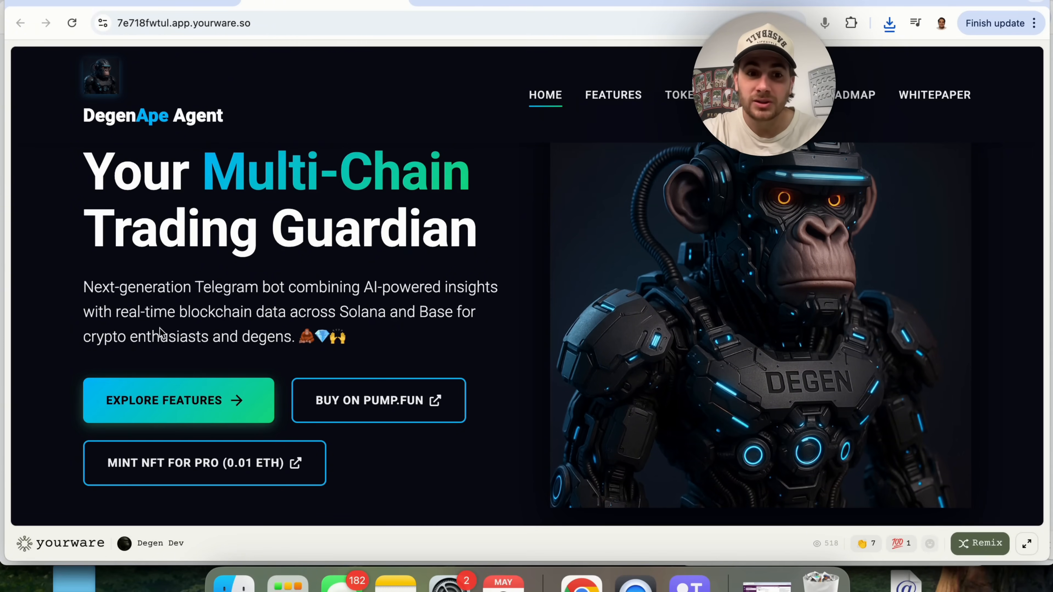
scroll("down", 3)
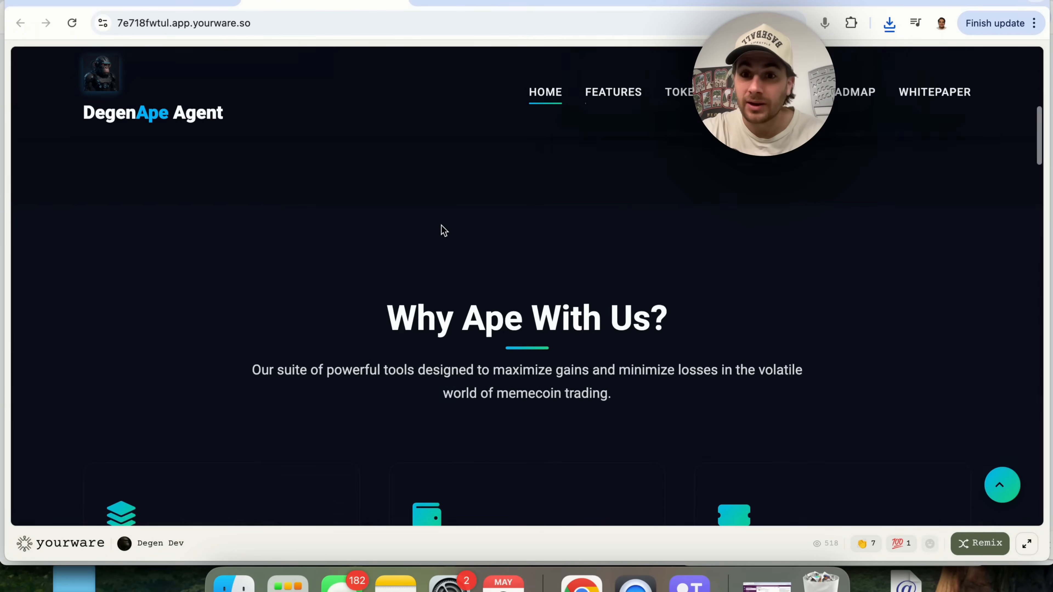
scroll("up", 3)
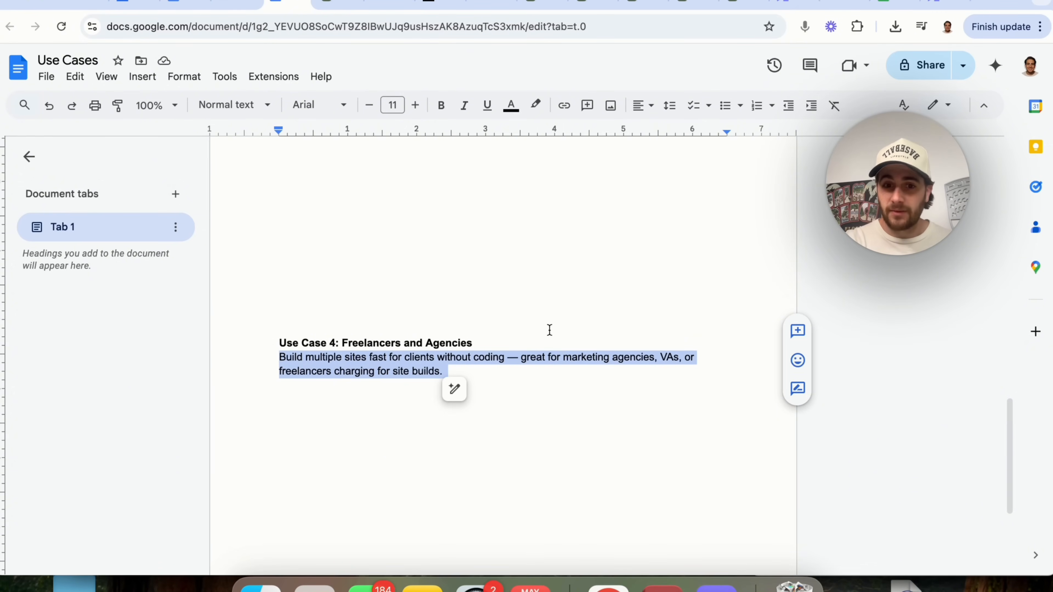
mouse_move(577, 352)
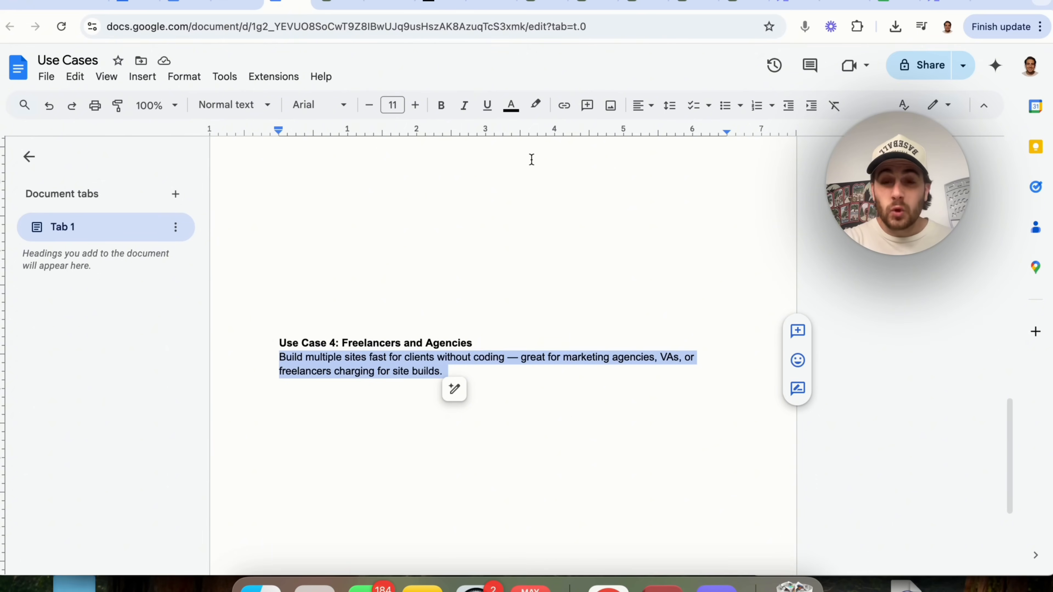
mouse_move(562, 170)
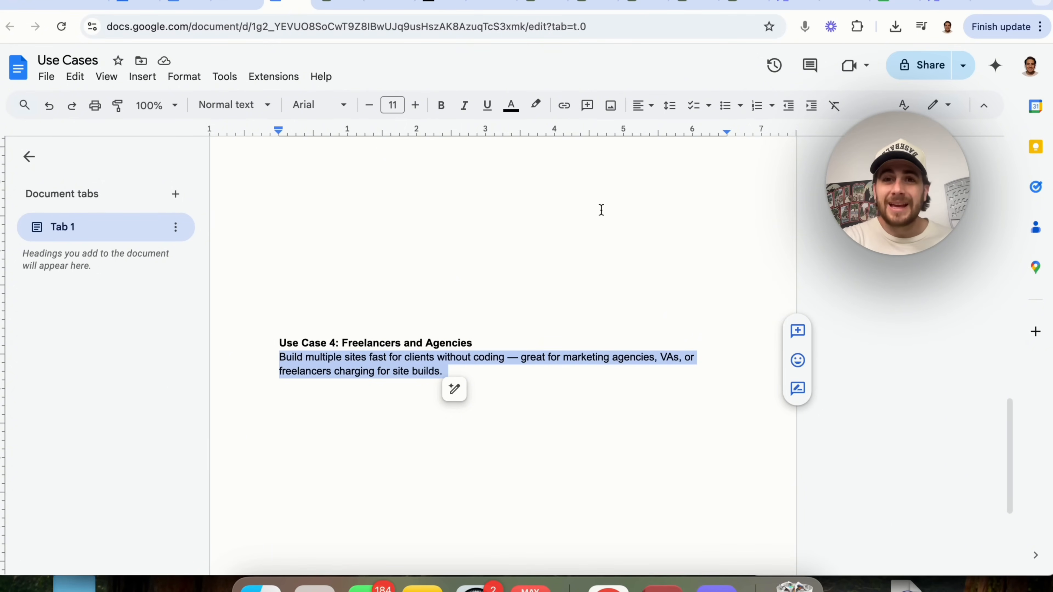
mouse_move(387, 118)
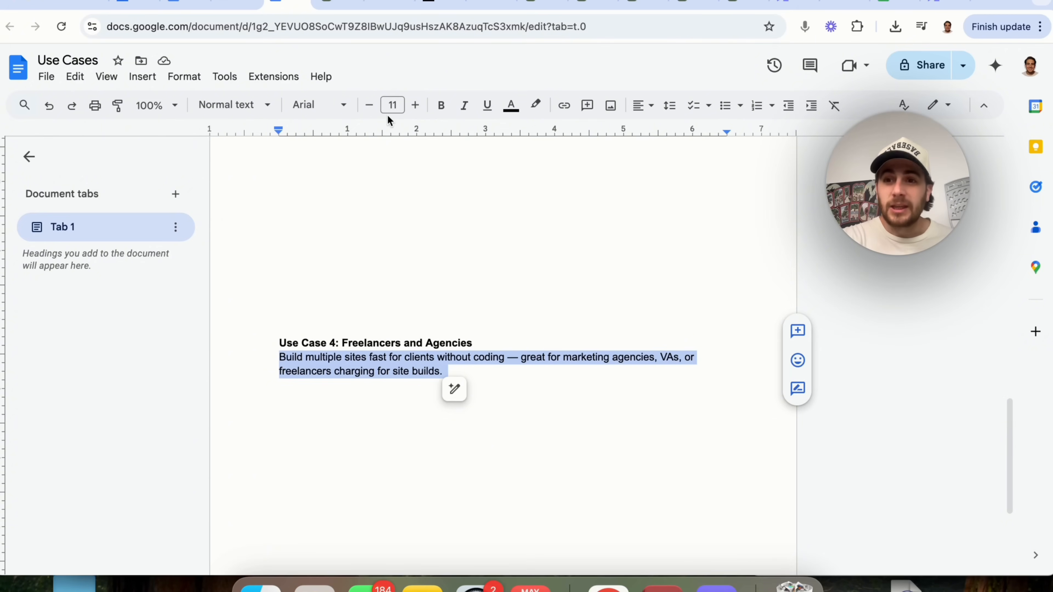
mouse_move(511, 105)
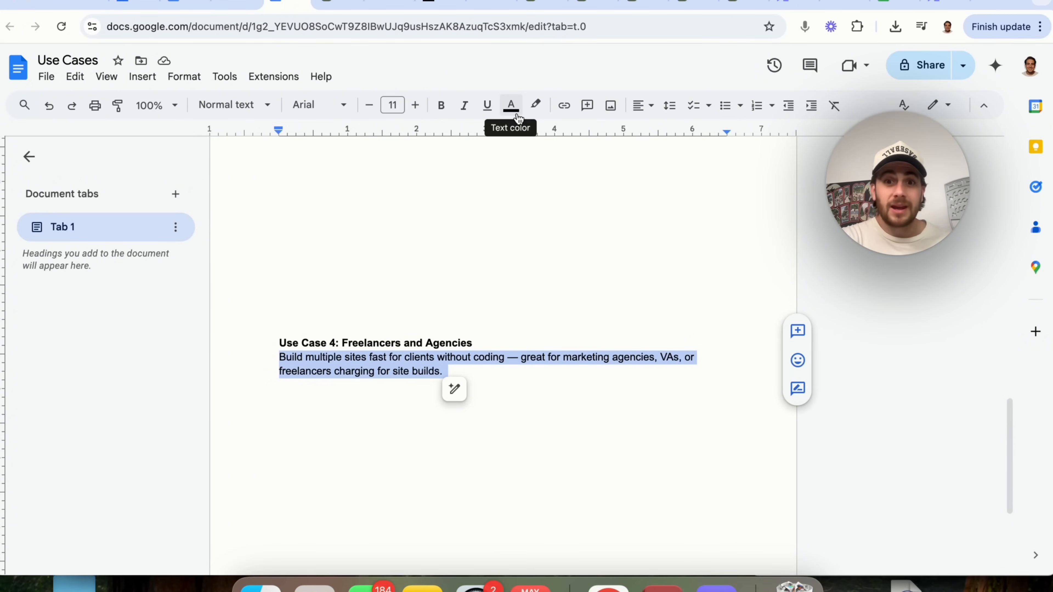
mouse_move(582, 253)
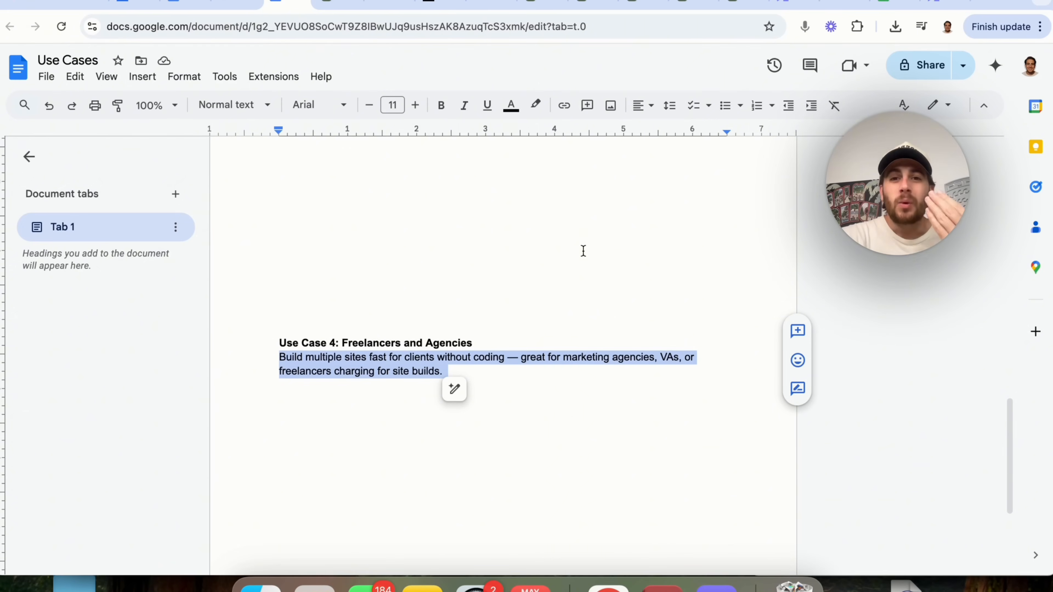
mouse_move(624, 269)
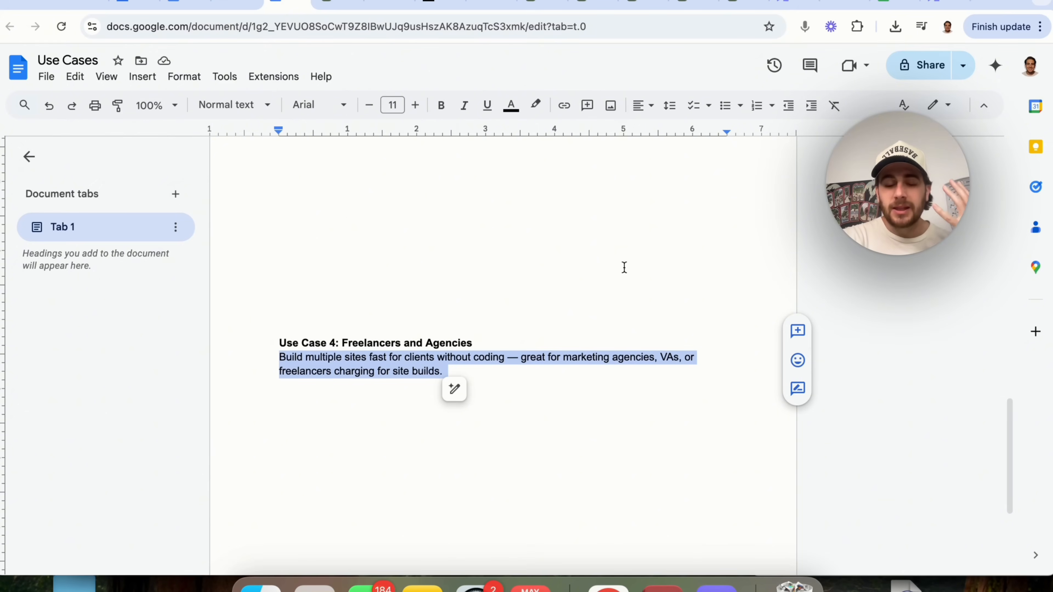
- Scroll the Use Cases document down past Use Case 4 toward Use Case 5
scroll("down", 3)
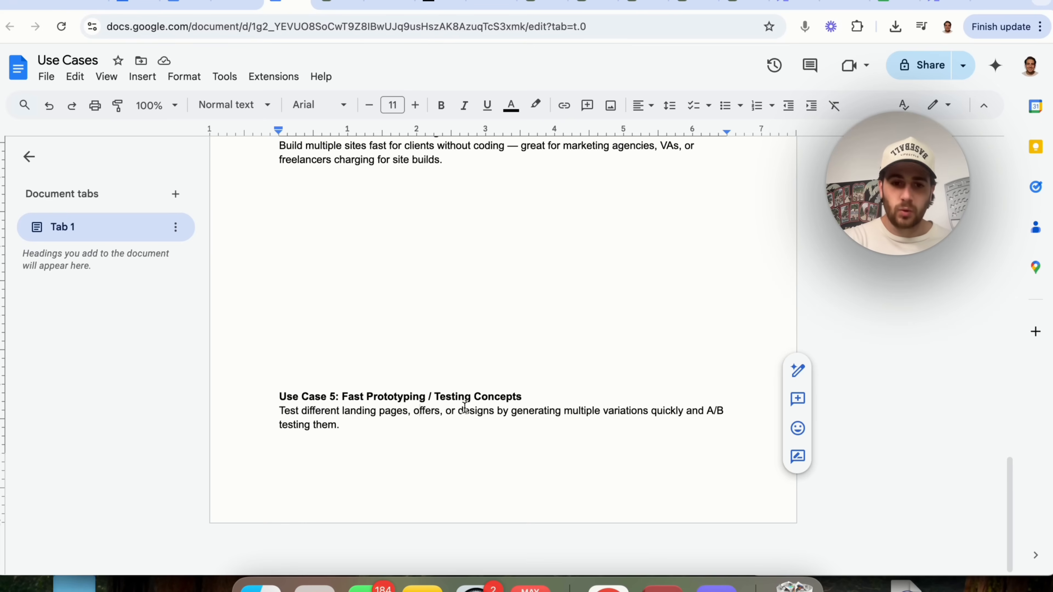
- Select text in Use Case 5 on fast prototyping, then switch back to the YourWare tab
double_click(474, 411)
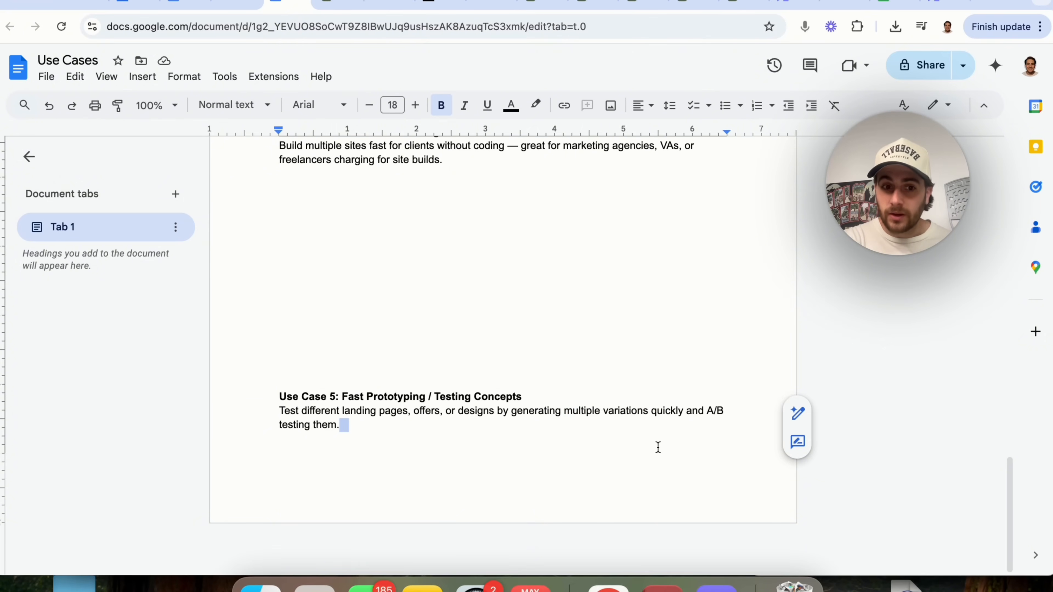
left_click(536, 5)
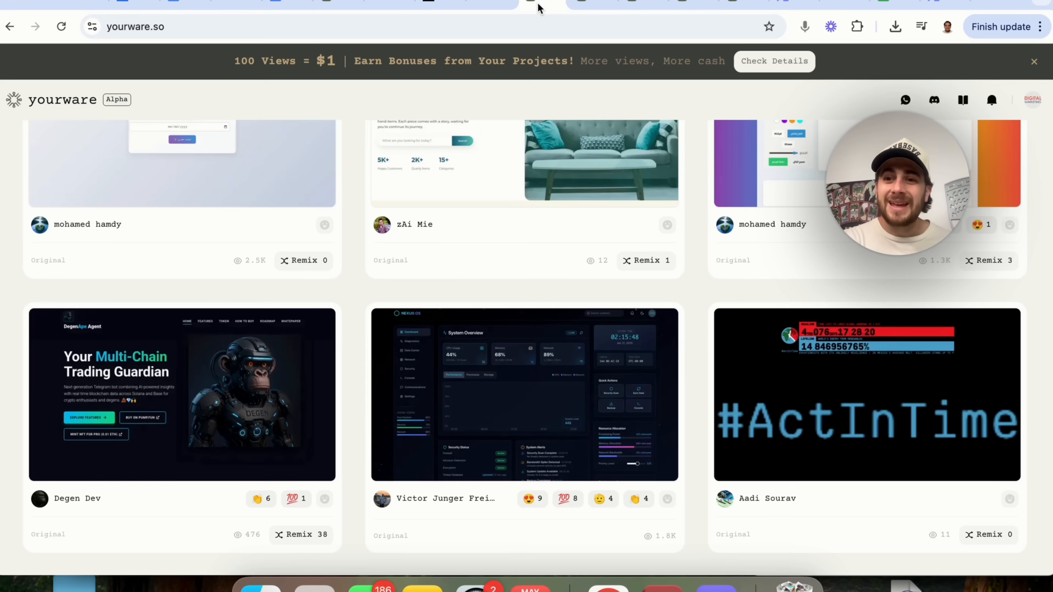
- Scroll the YourWare home page to the Paste Code section
scroll("down", 3)
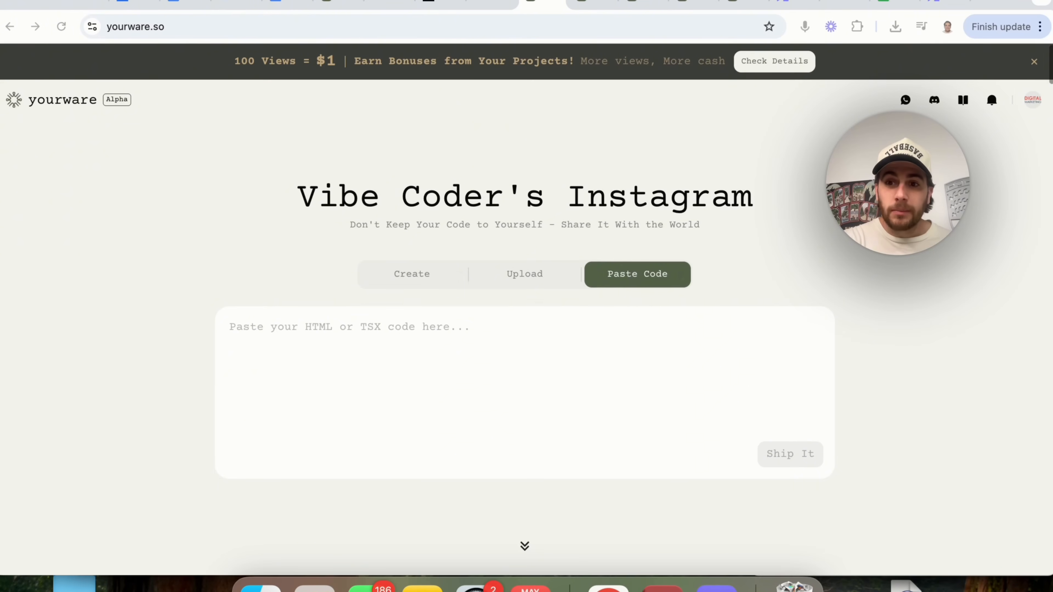
mouse_move(757, 175)
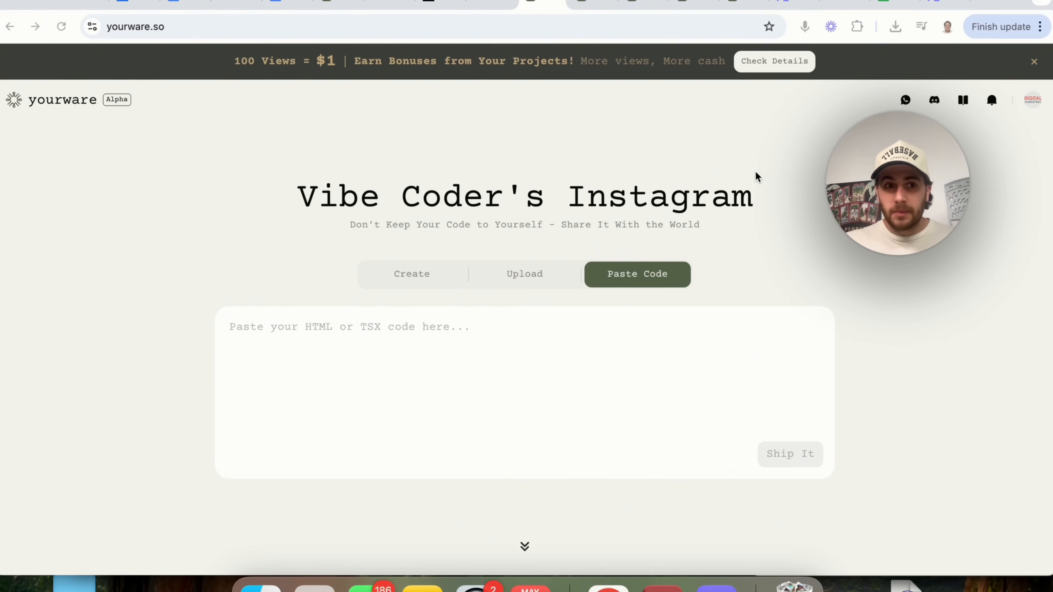
mouse_move(799, 42)
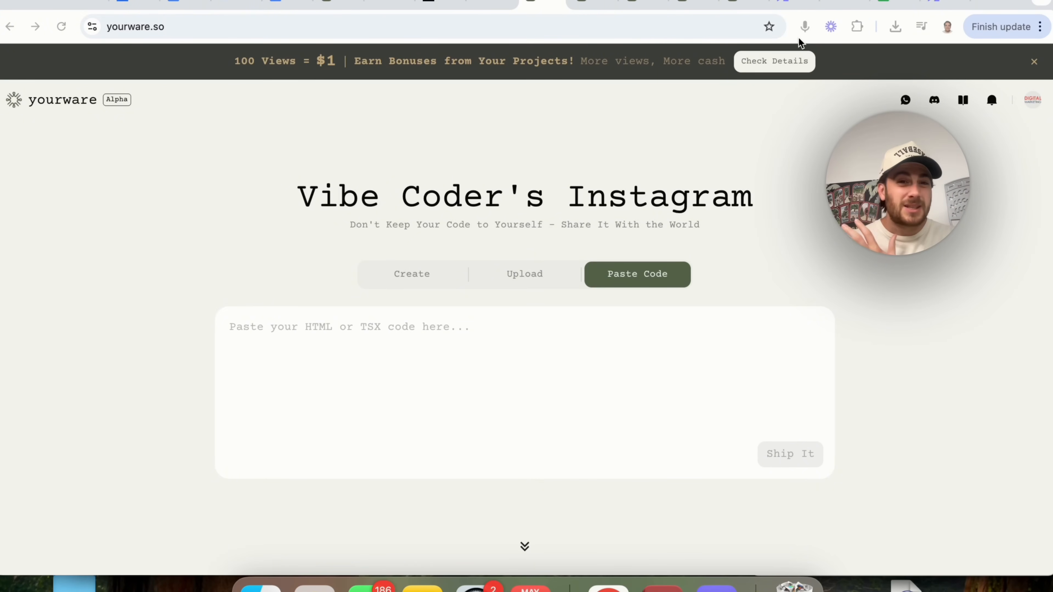